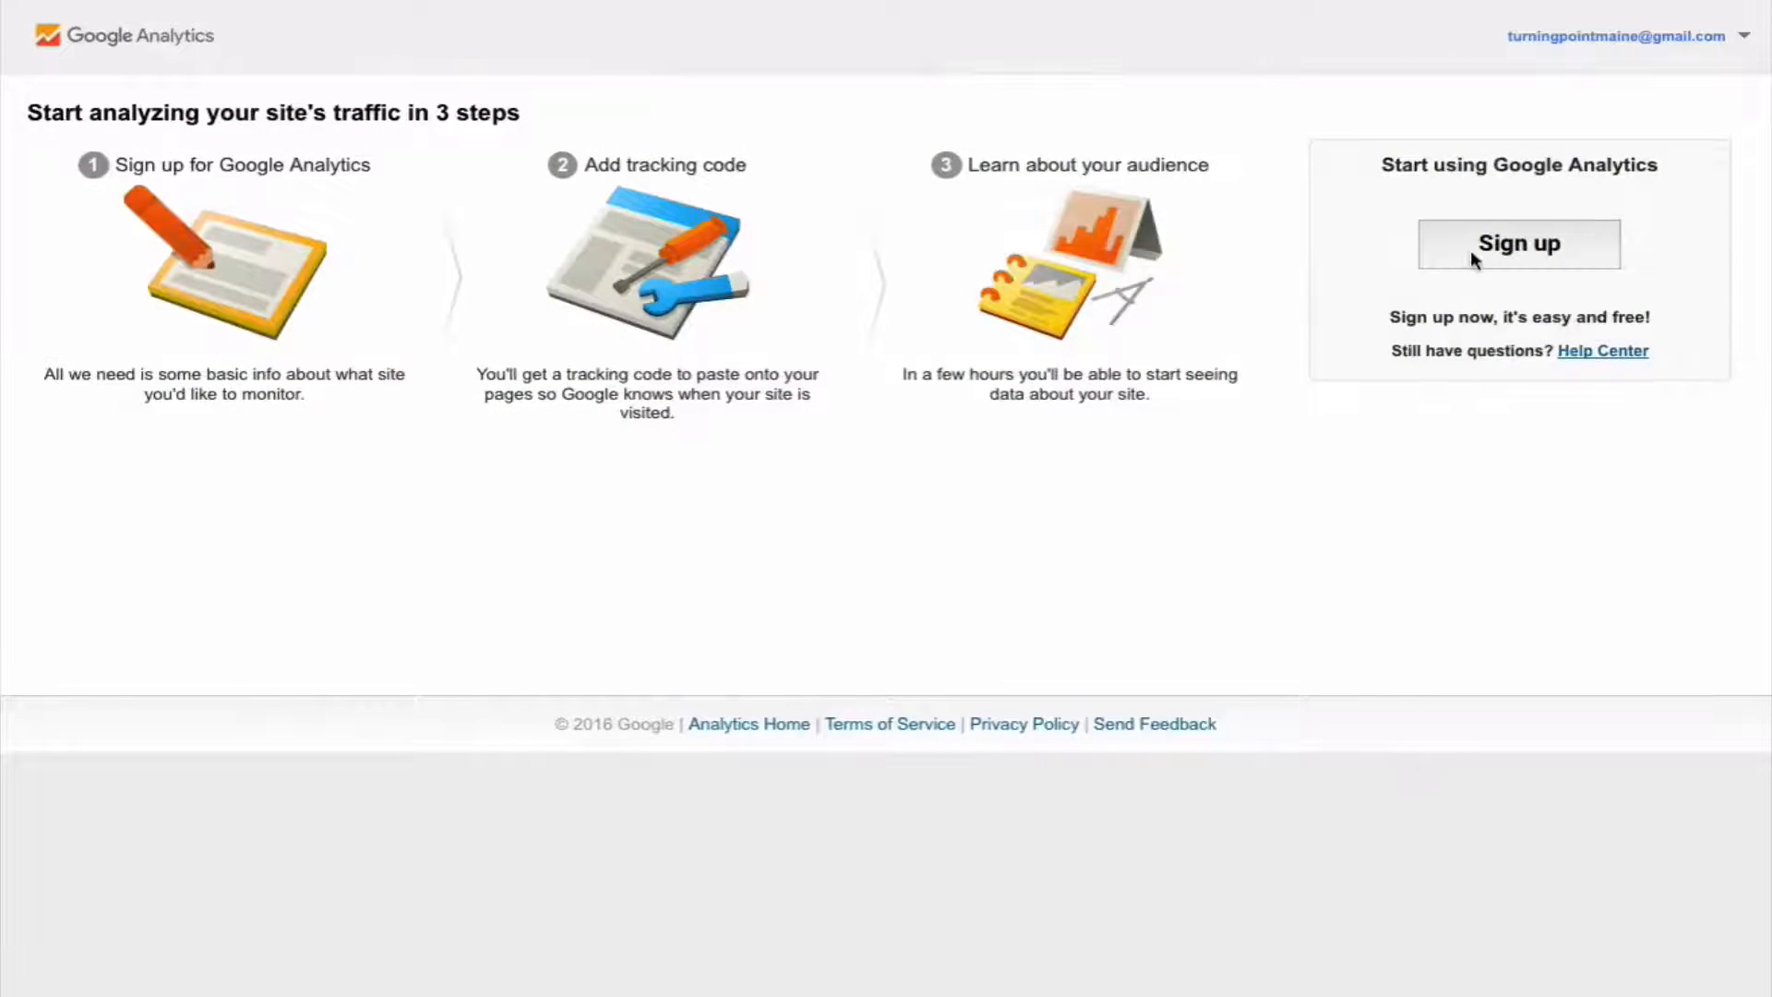
Step: Begin Analytics sign-up and reach the empty New Account form for a website
{"action": "left_click", "coordinate": [1518, 244]}
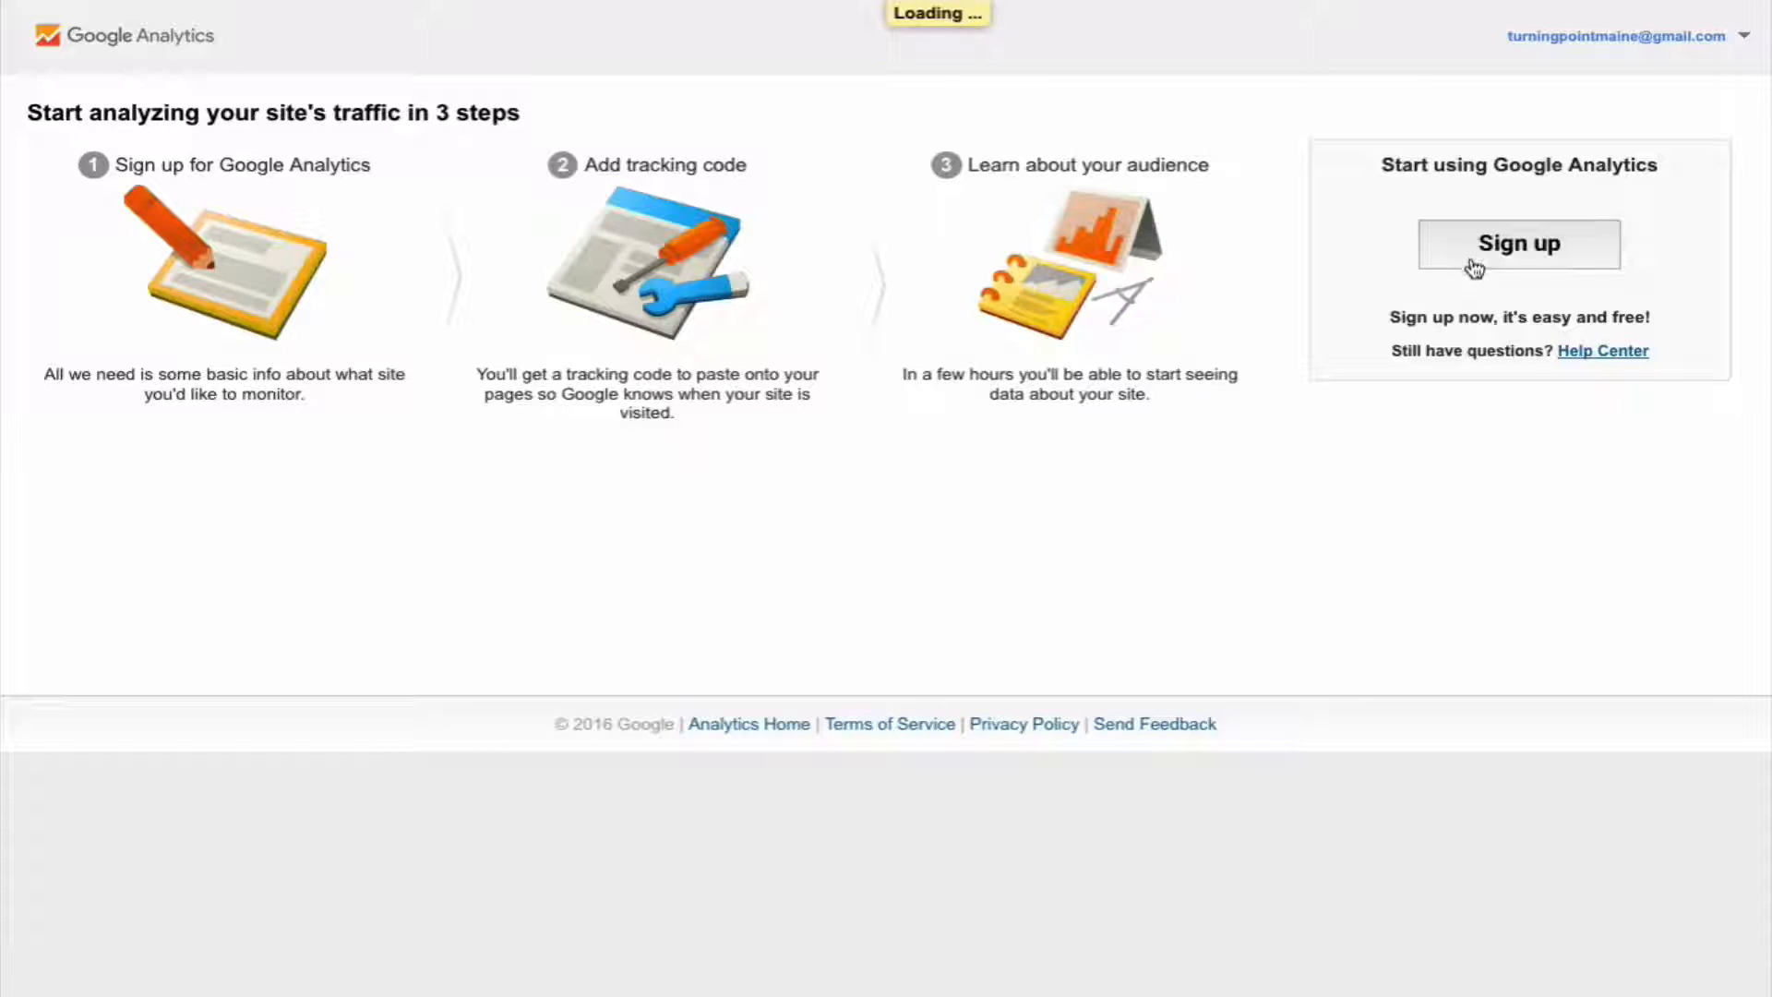
{"action": "left_click", "coordinate": [1518, 244]}
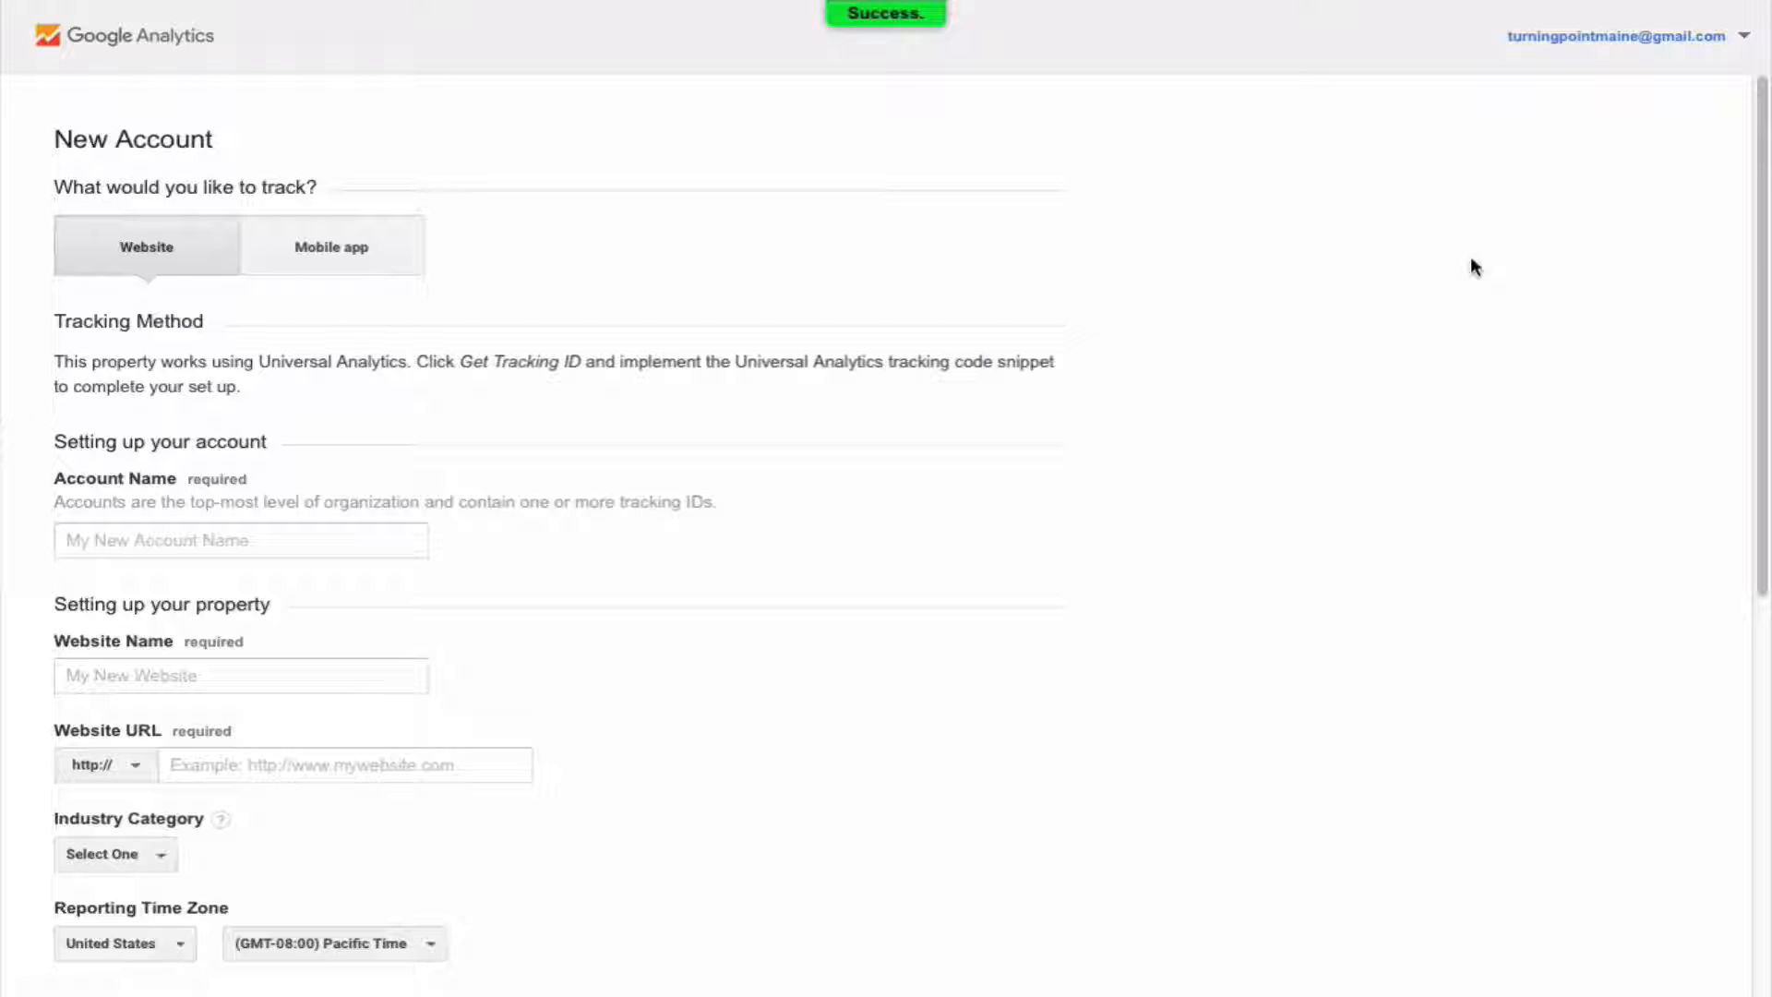
{"action": "mouse_move", "coordinate": [1056, 473]}
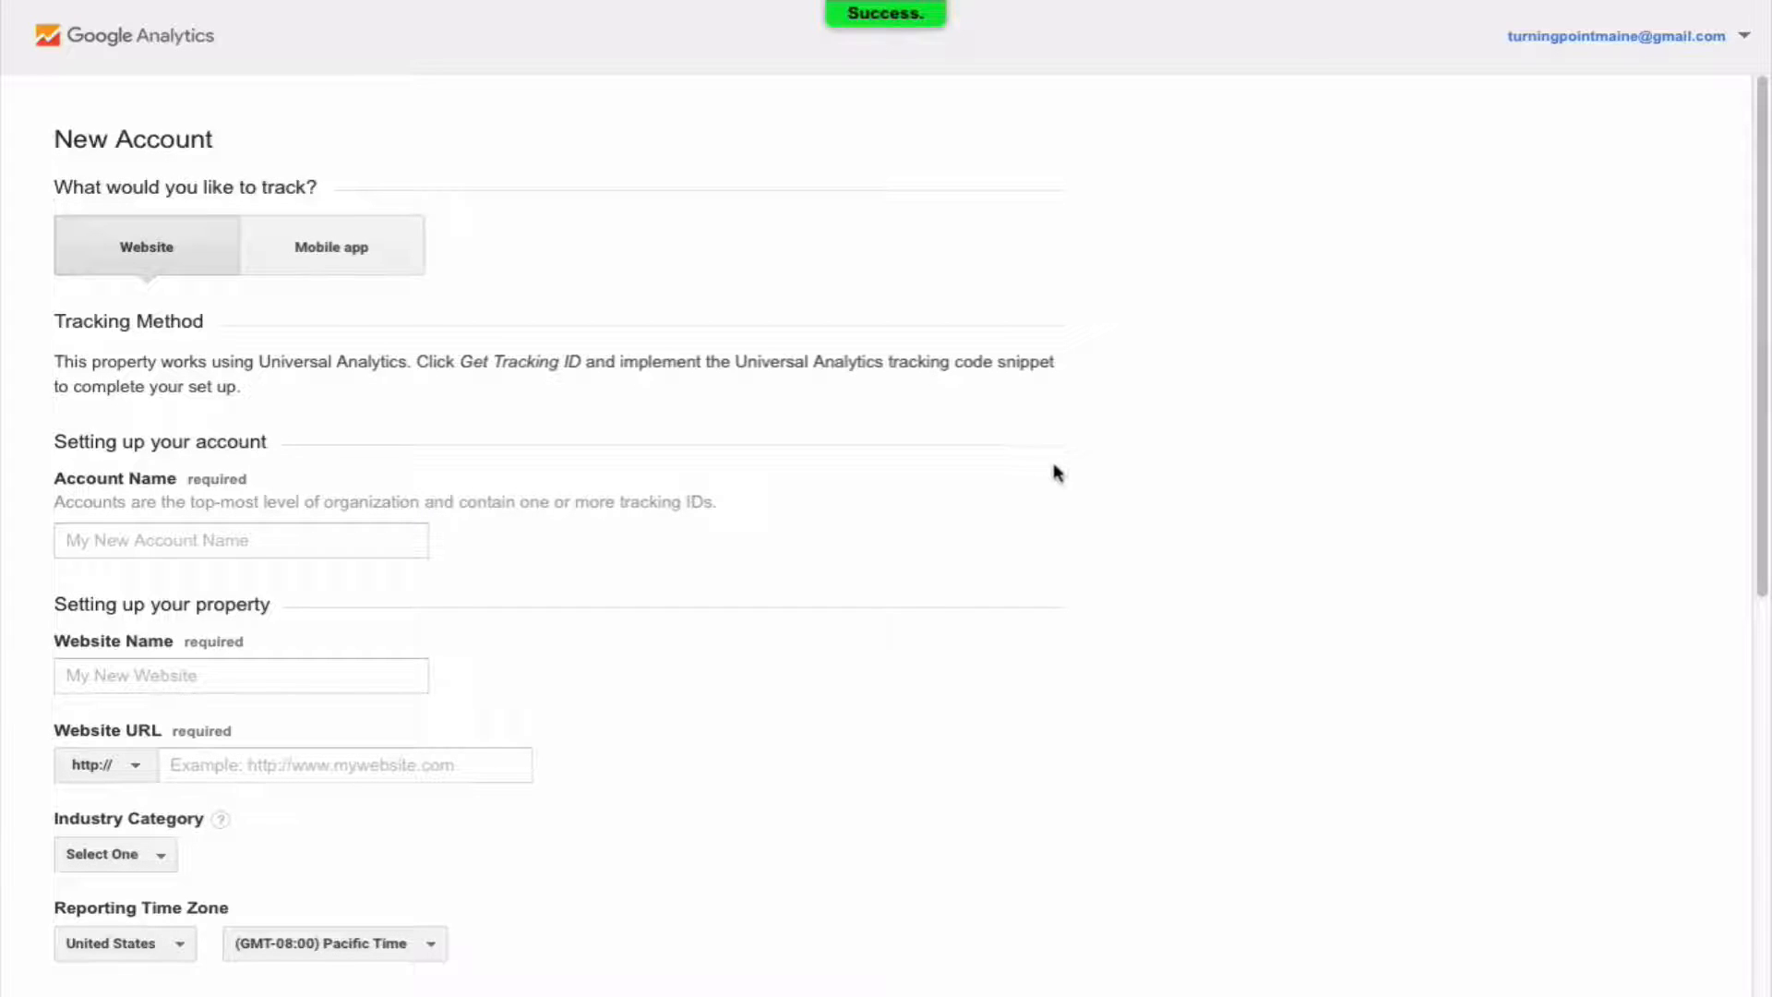
{"action": "left_click", "coordinate": [240, 539]}
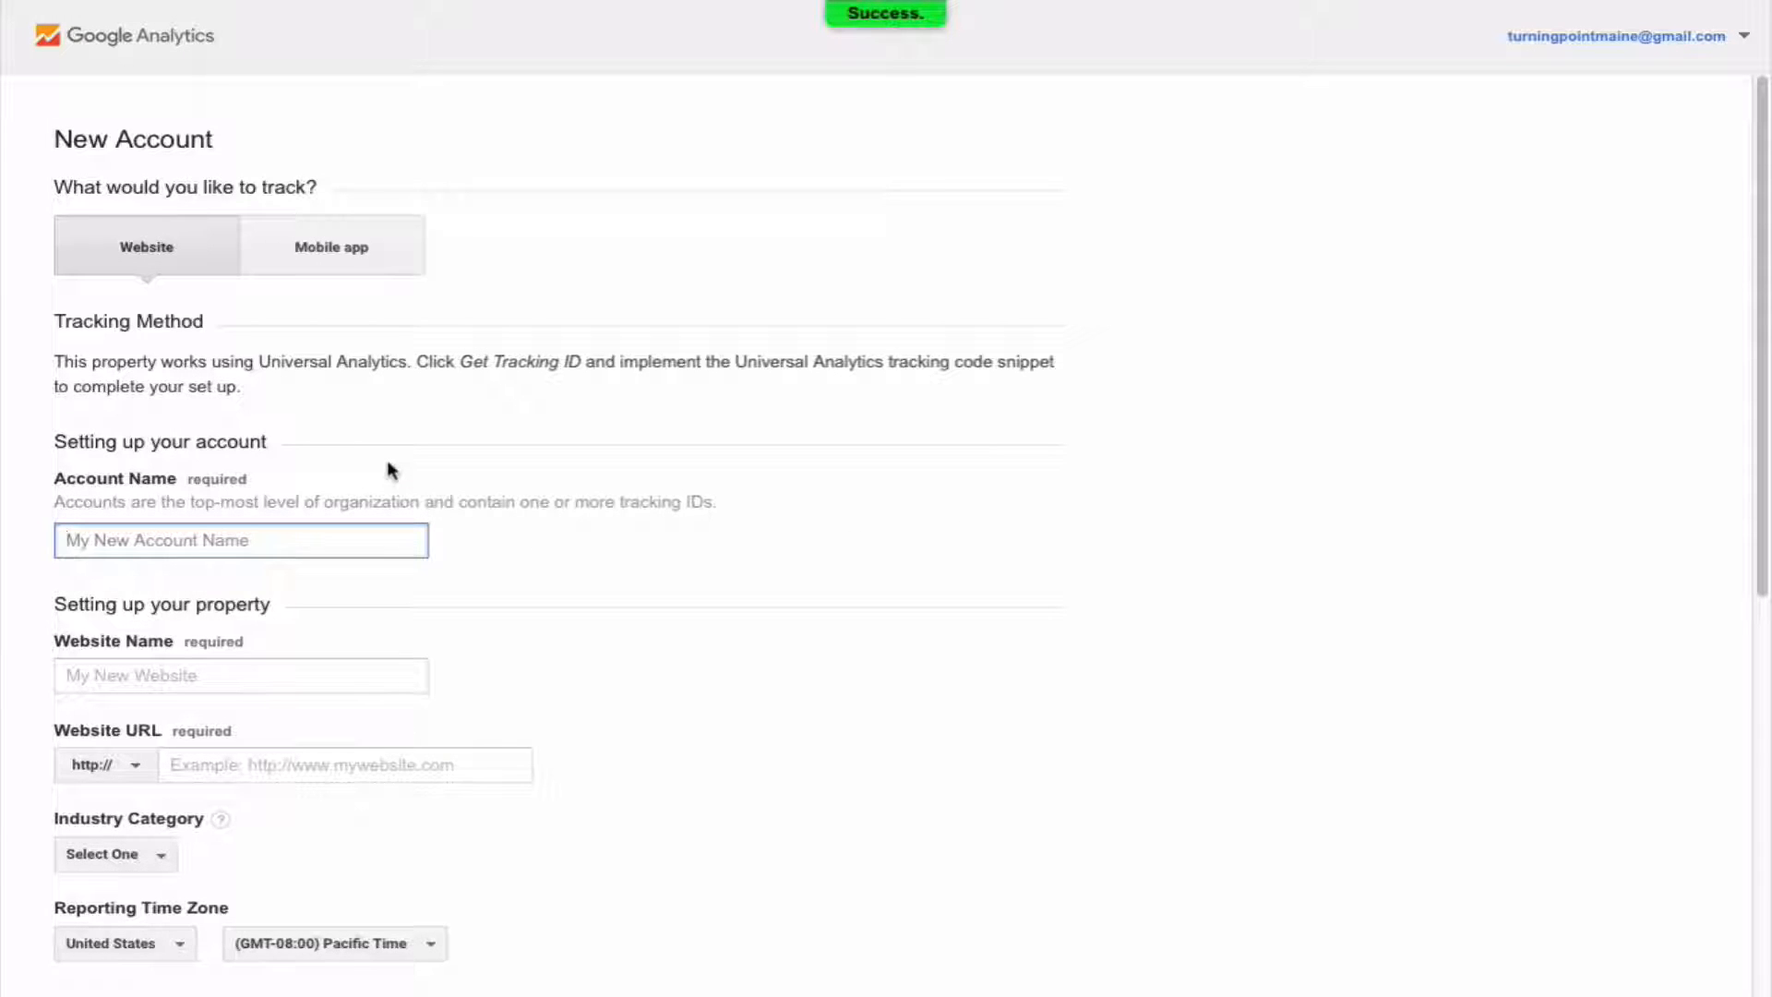
{"action": "type", "text": "Turning Point"}
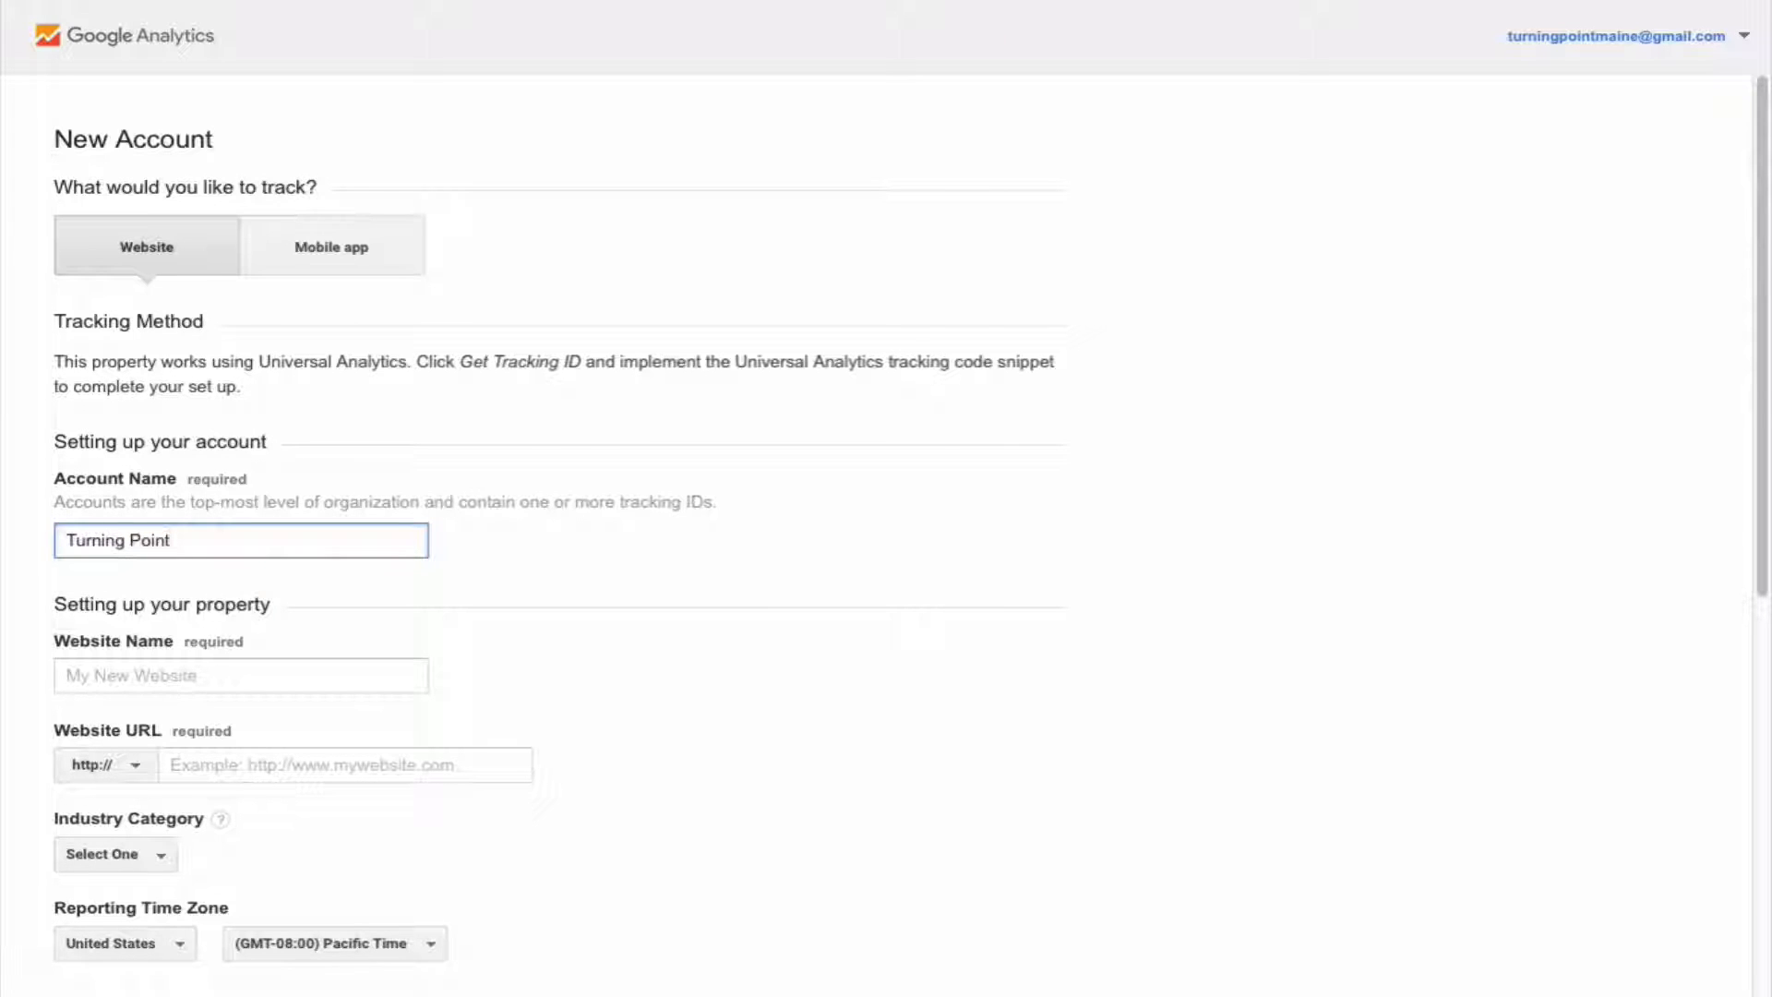
{"action": "left_click", "coordinate": [240, 675]}
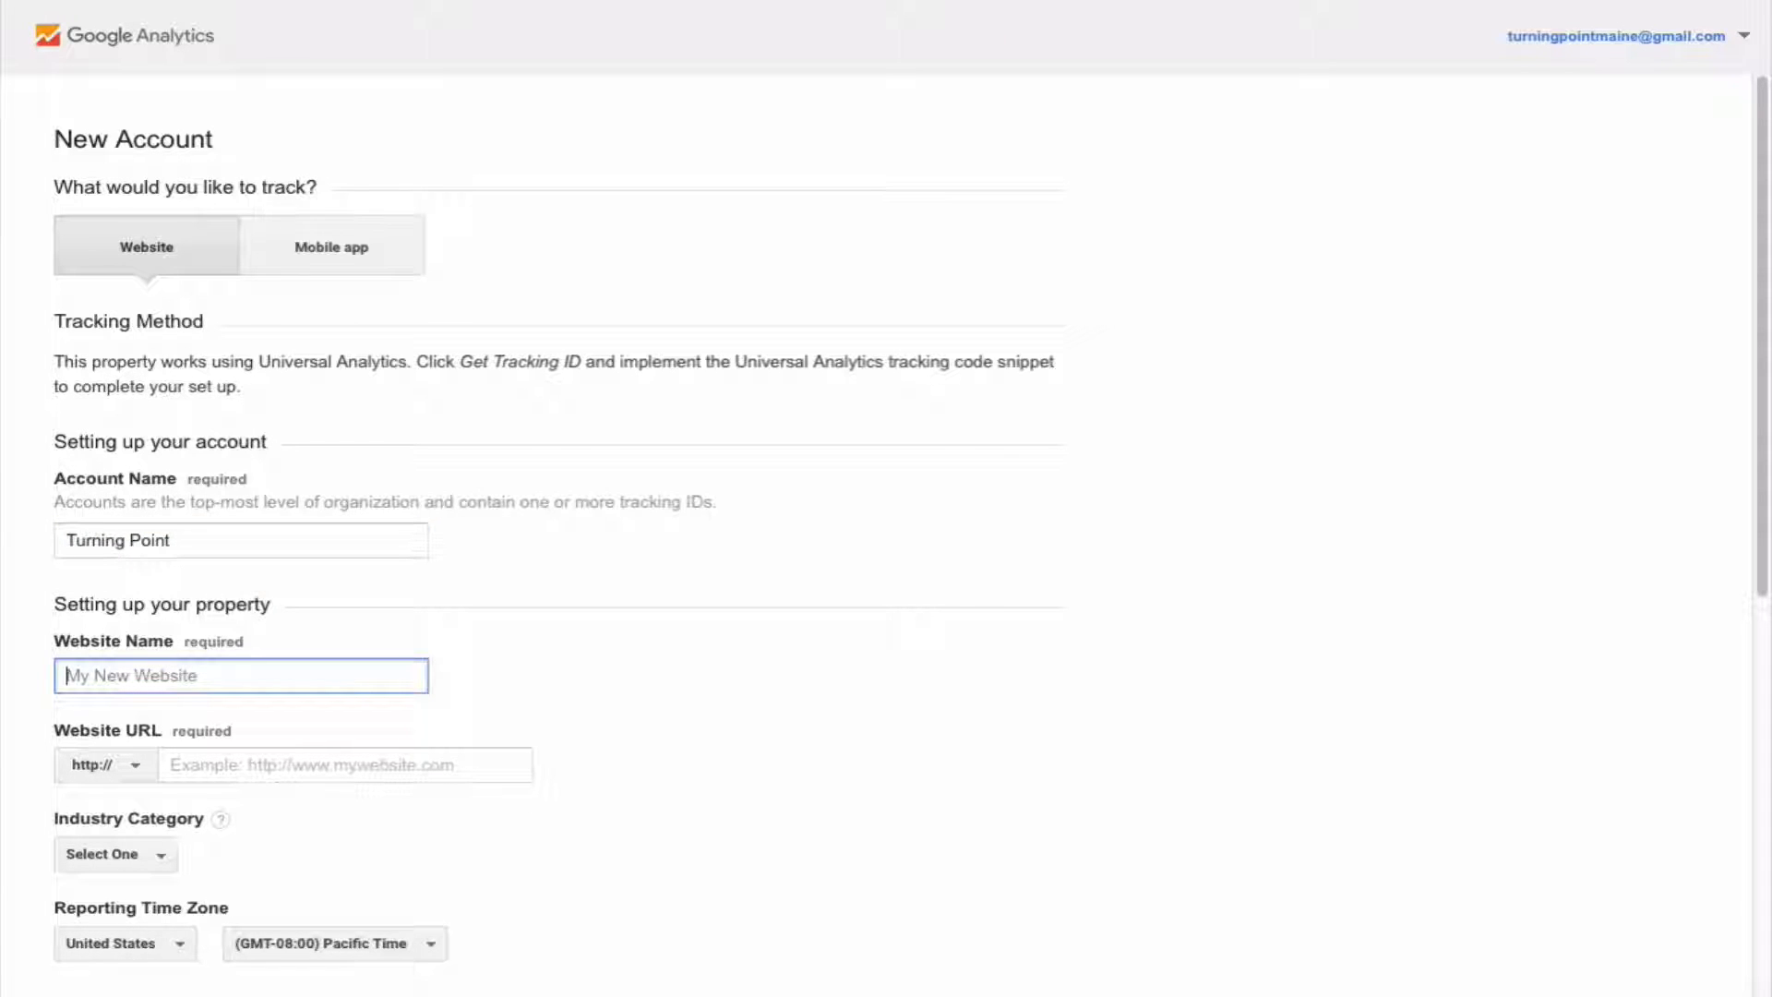
{"action": "type", "text": "Turning Point"}
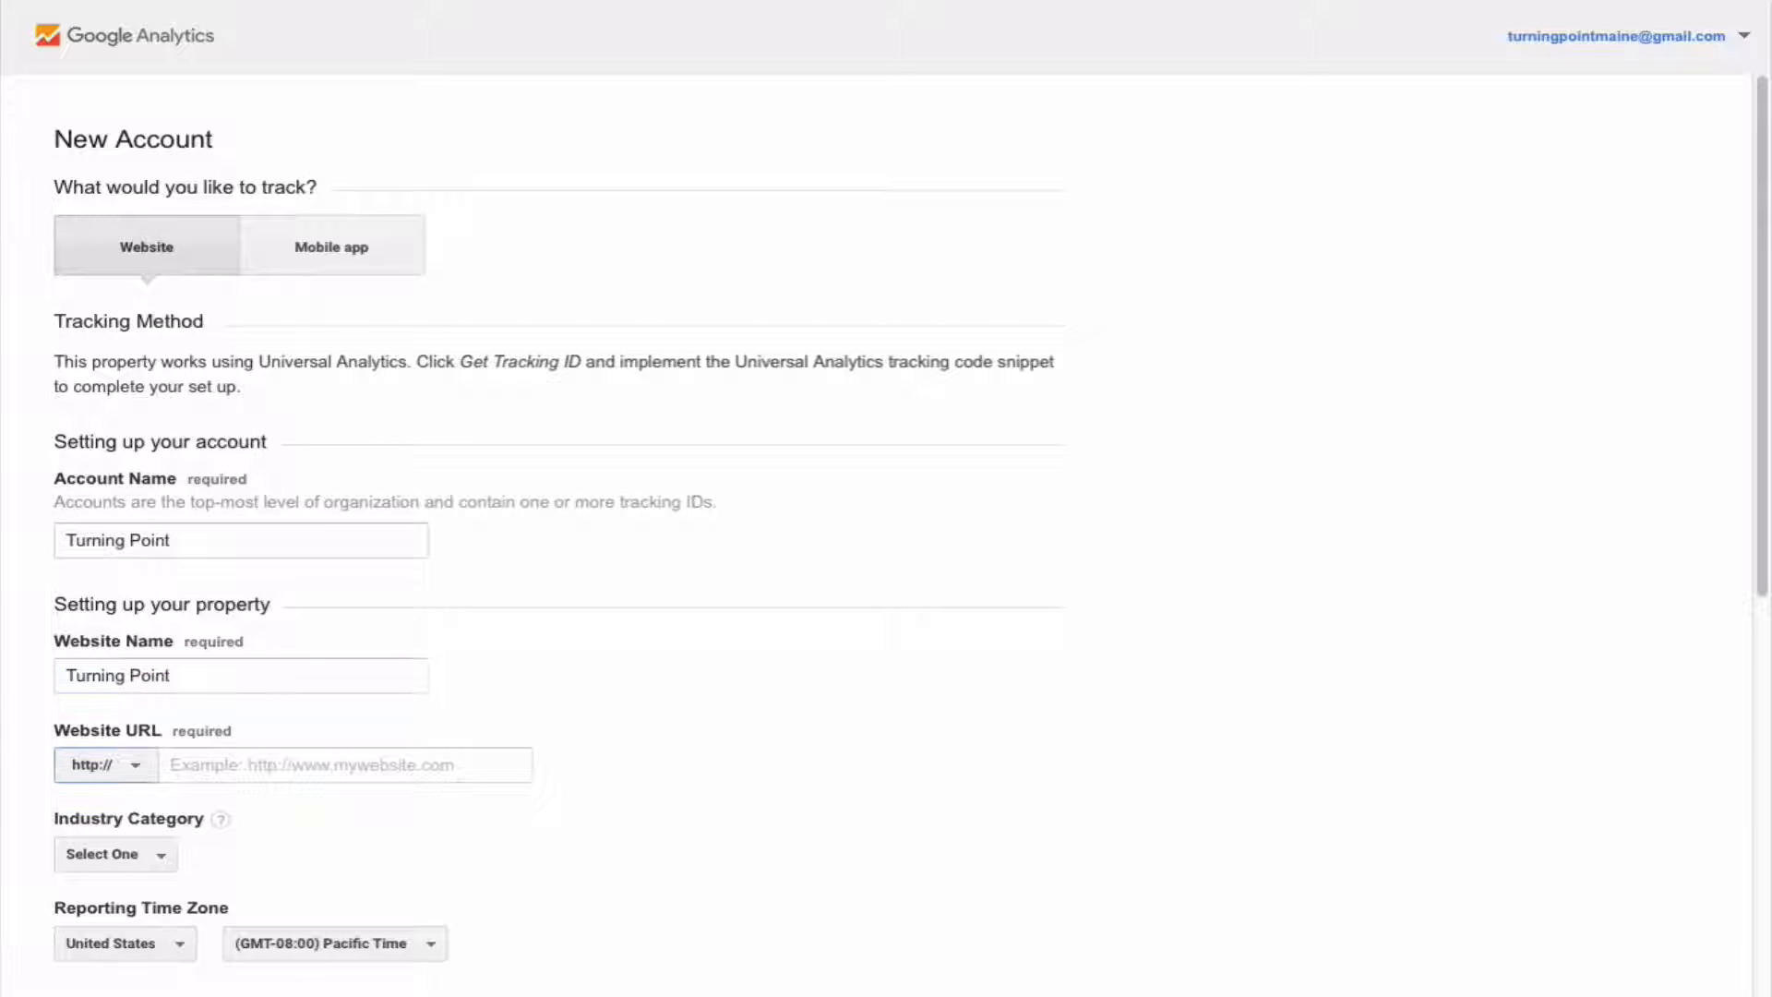
{"action": "left_click", "coordinate": [345, 765]}
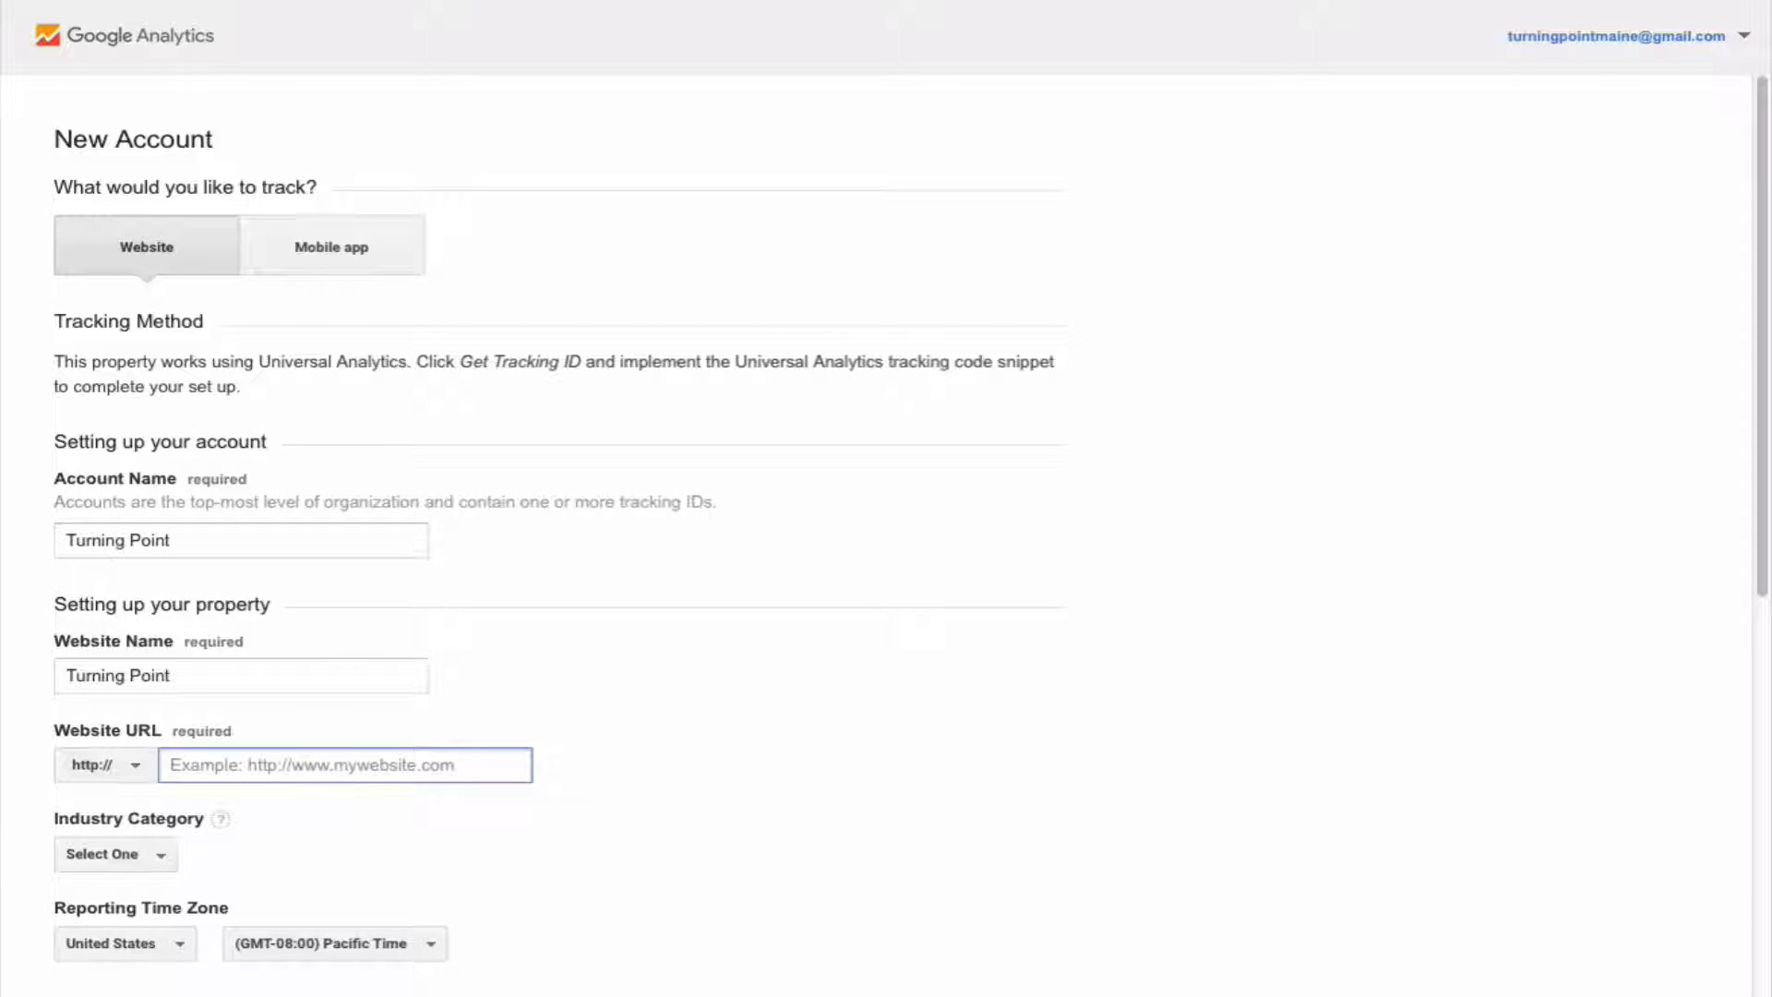
{"action": "type", "text": "http://www.turningpointcycle.com"}
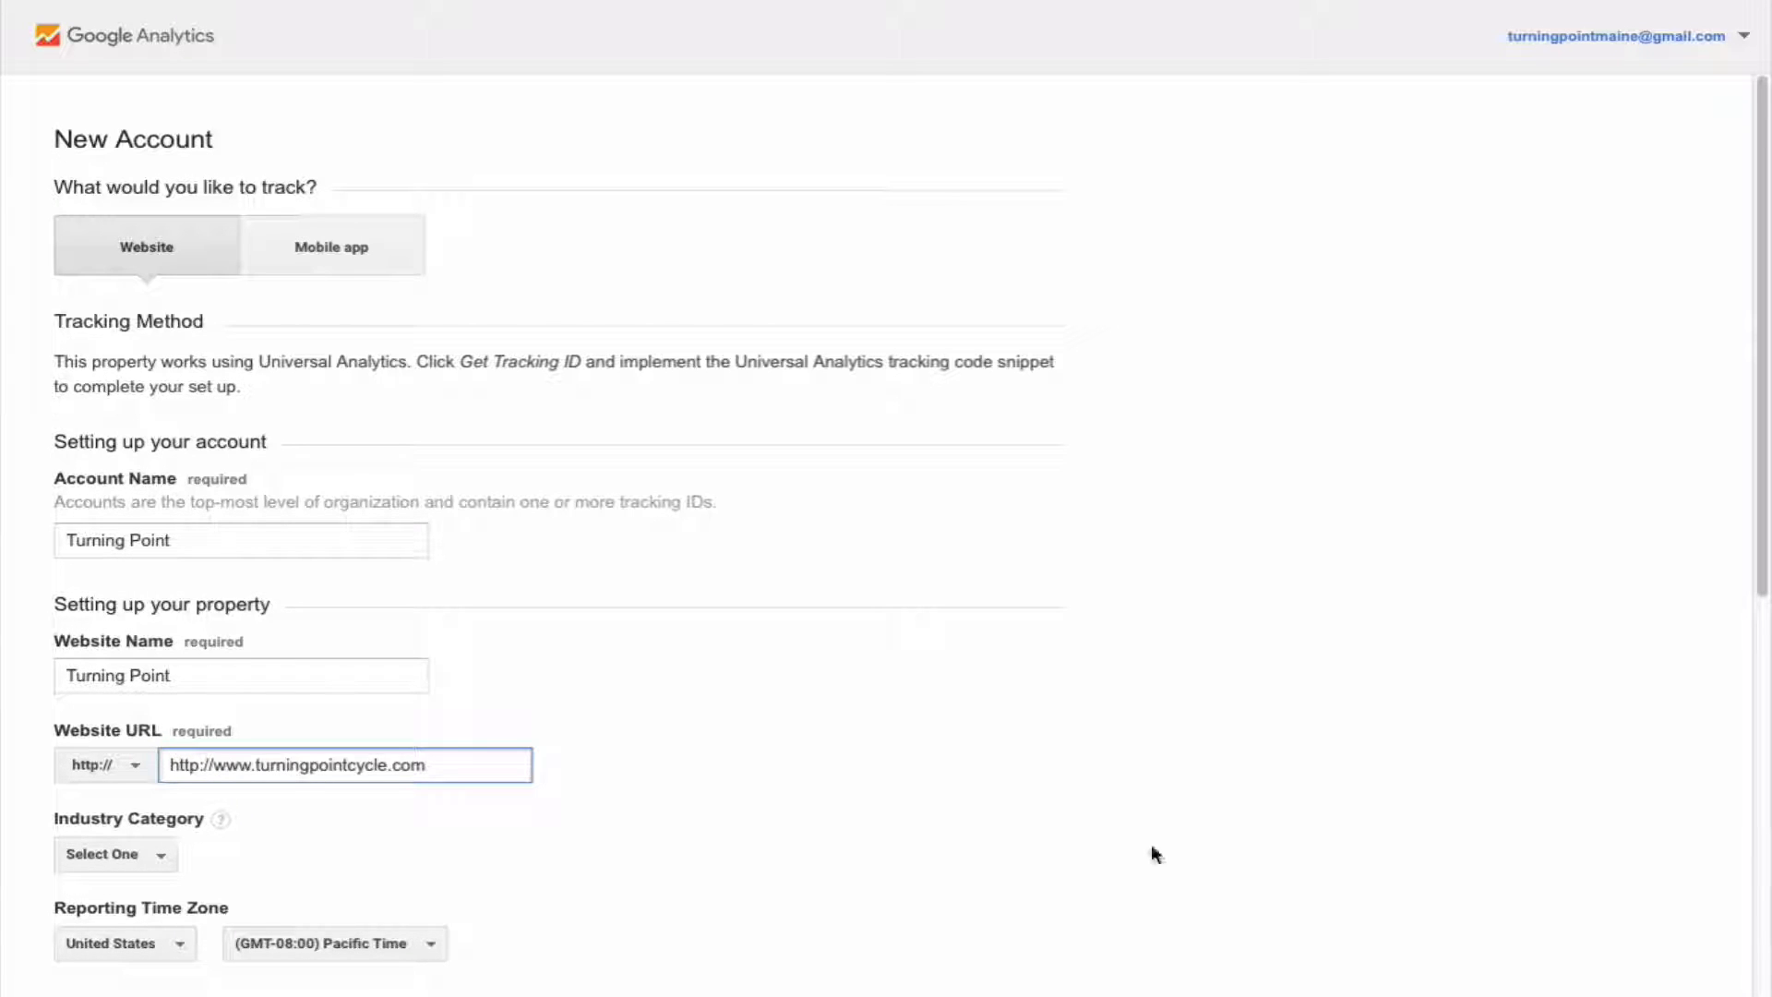
Step: Choose Healthcare as industry category and (GMT-05:00) Eastern Time as reporting time zone
{"action": "left_click", "coordinate": [113, 853]}
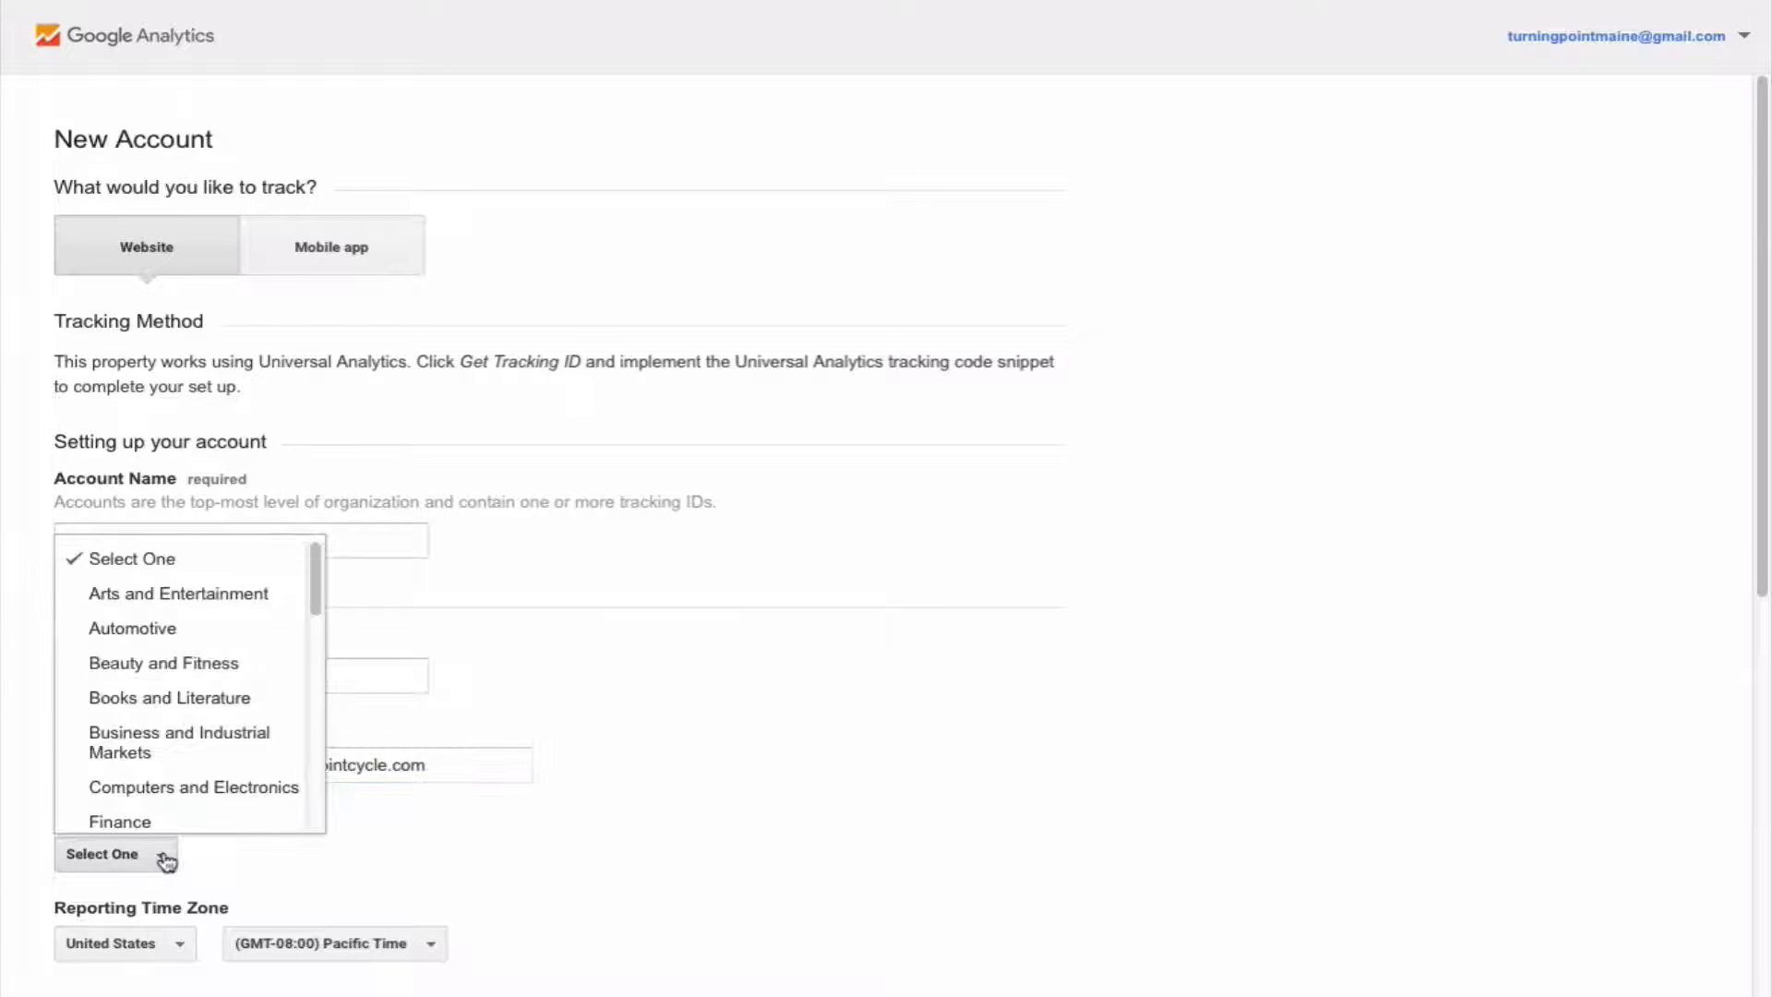
{"action": "scroll", "scroll_direction": "down", "scroll_amount": 3}
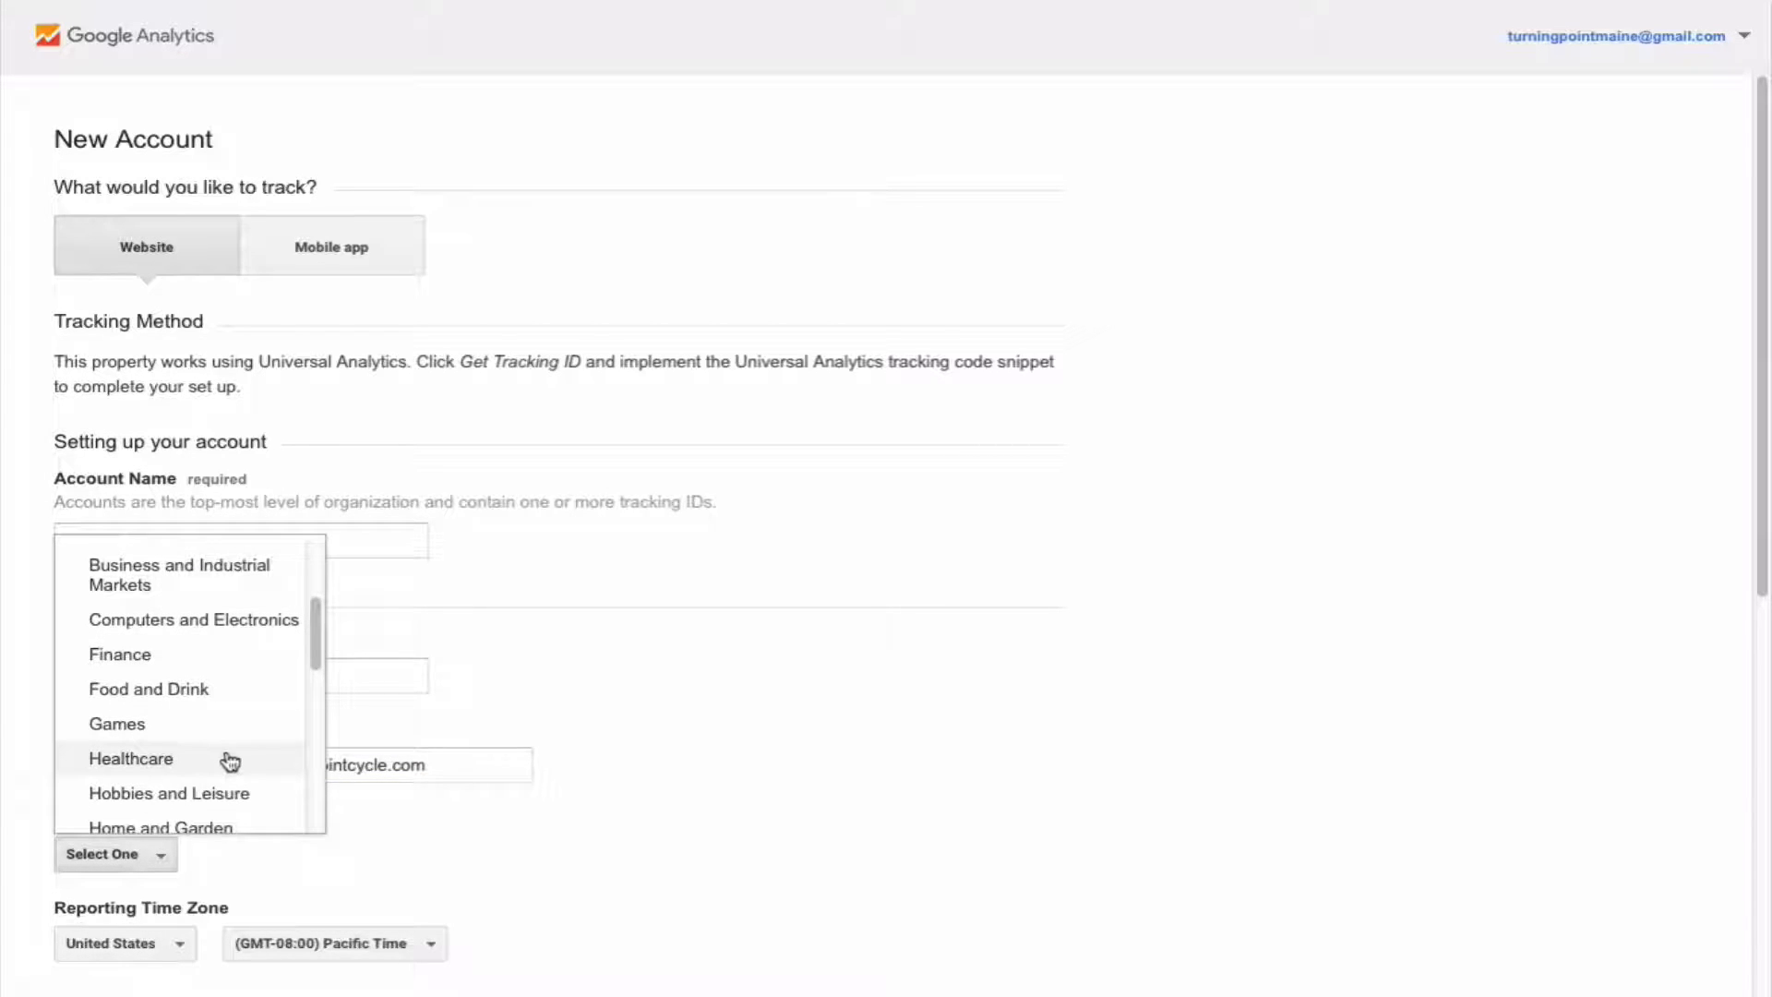
{"action": "left_click", "coordinate": [131, 759]}
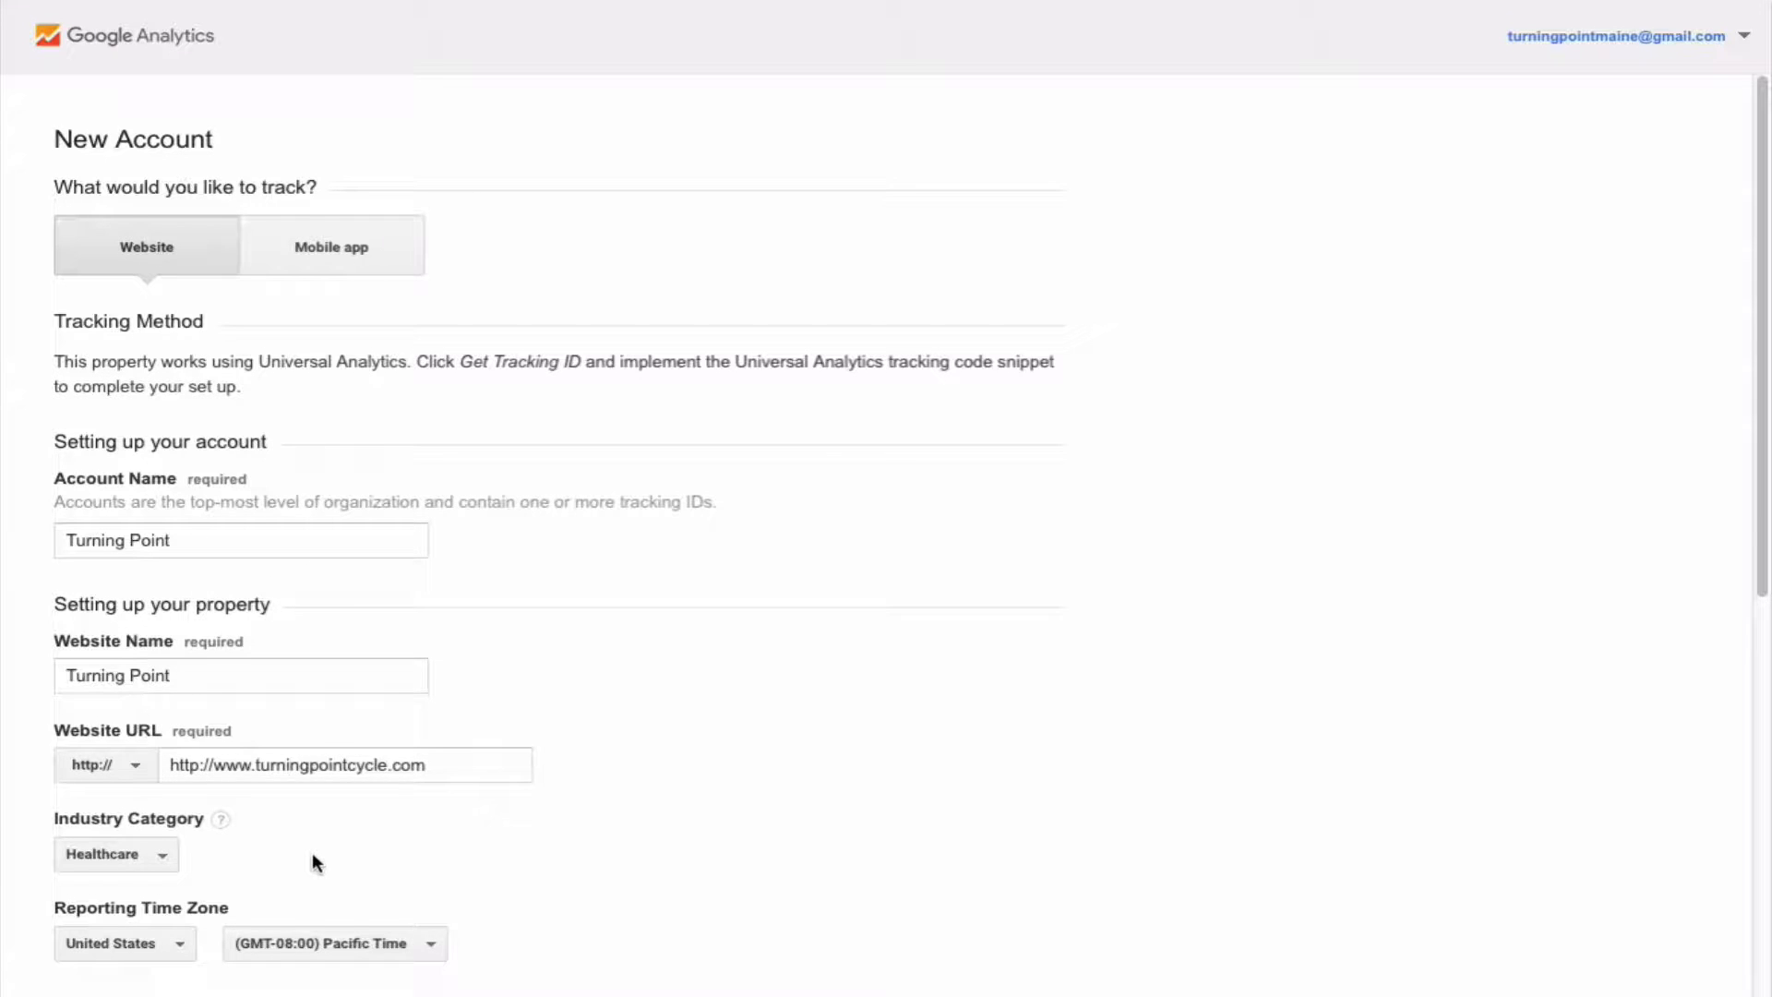
{"action": "scroll", "scroll_direction": "down", "scroll_amount": 3}
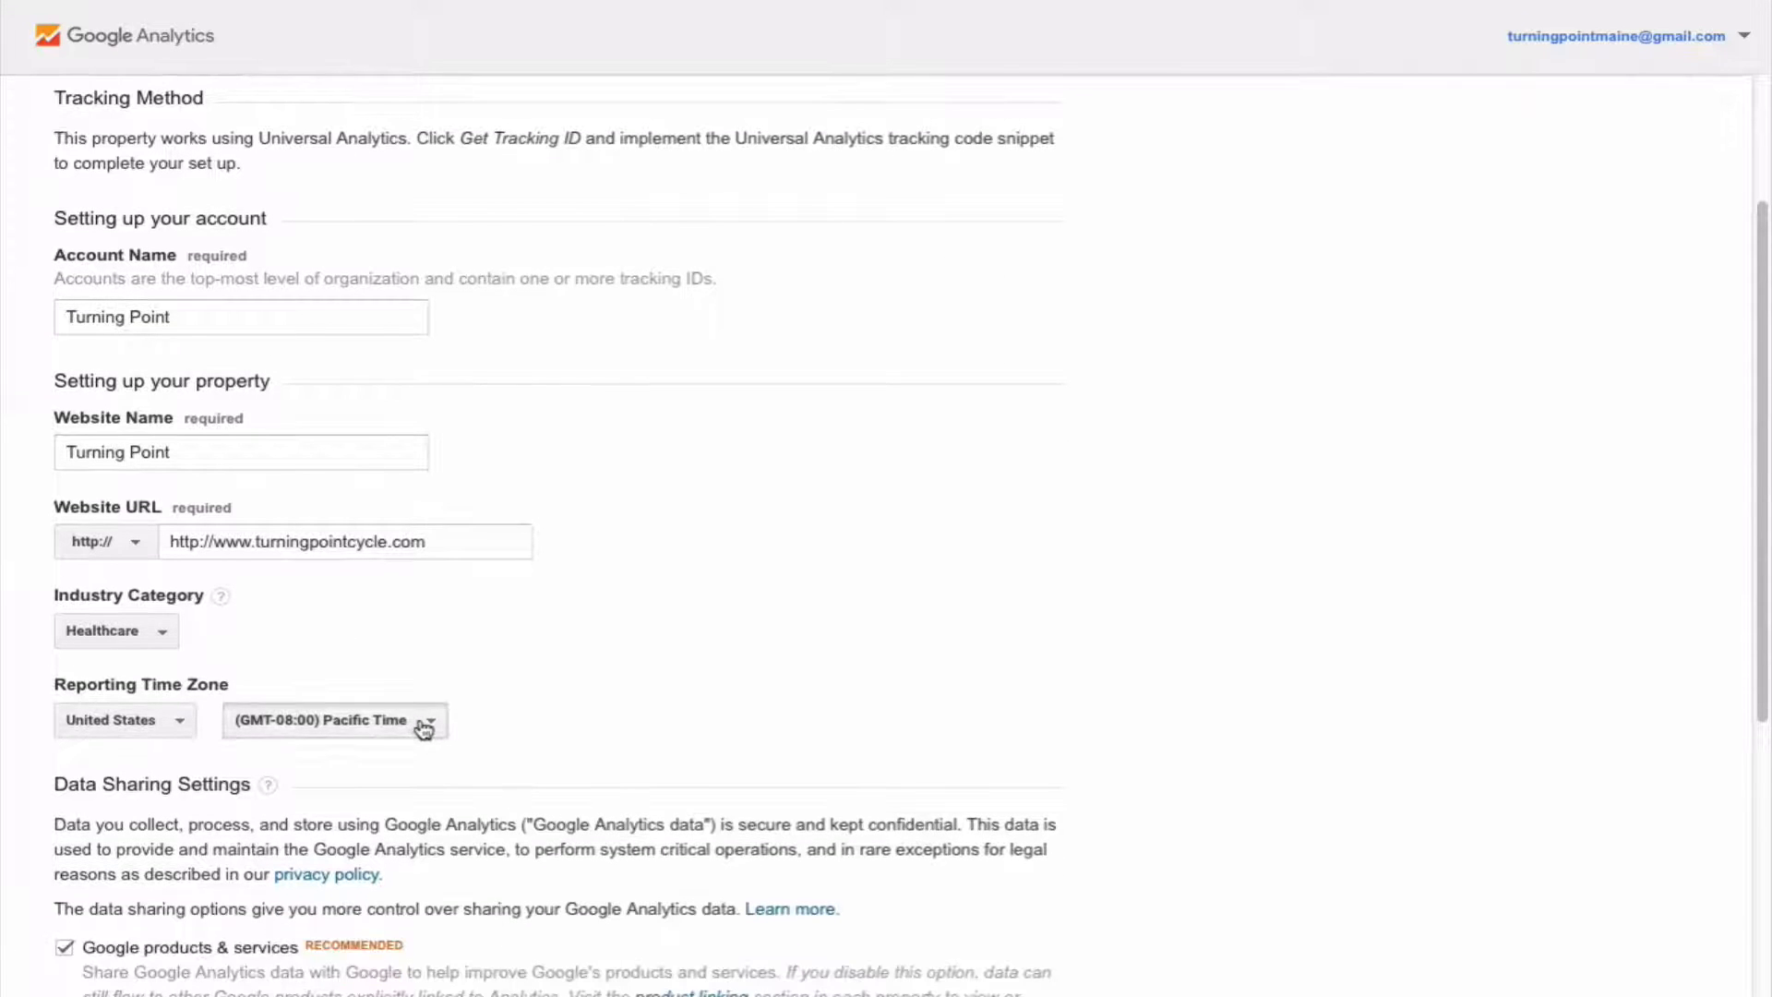
{"action": "left_click", "coordinate": [335, 720]}
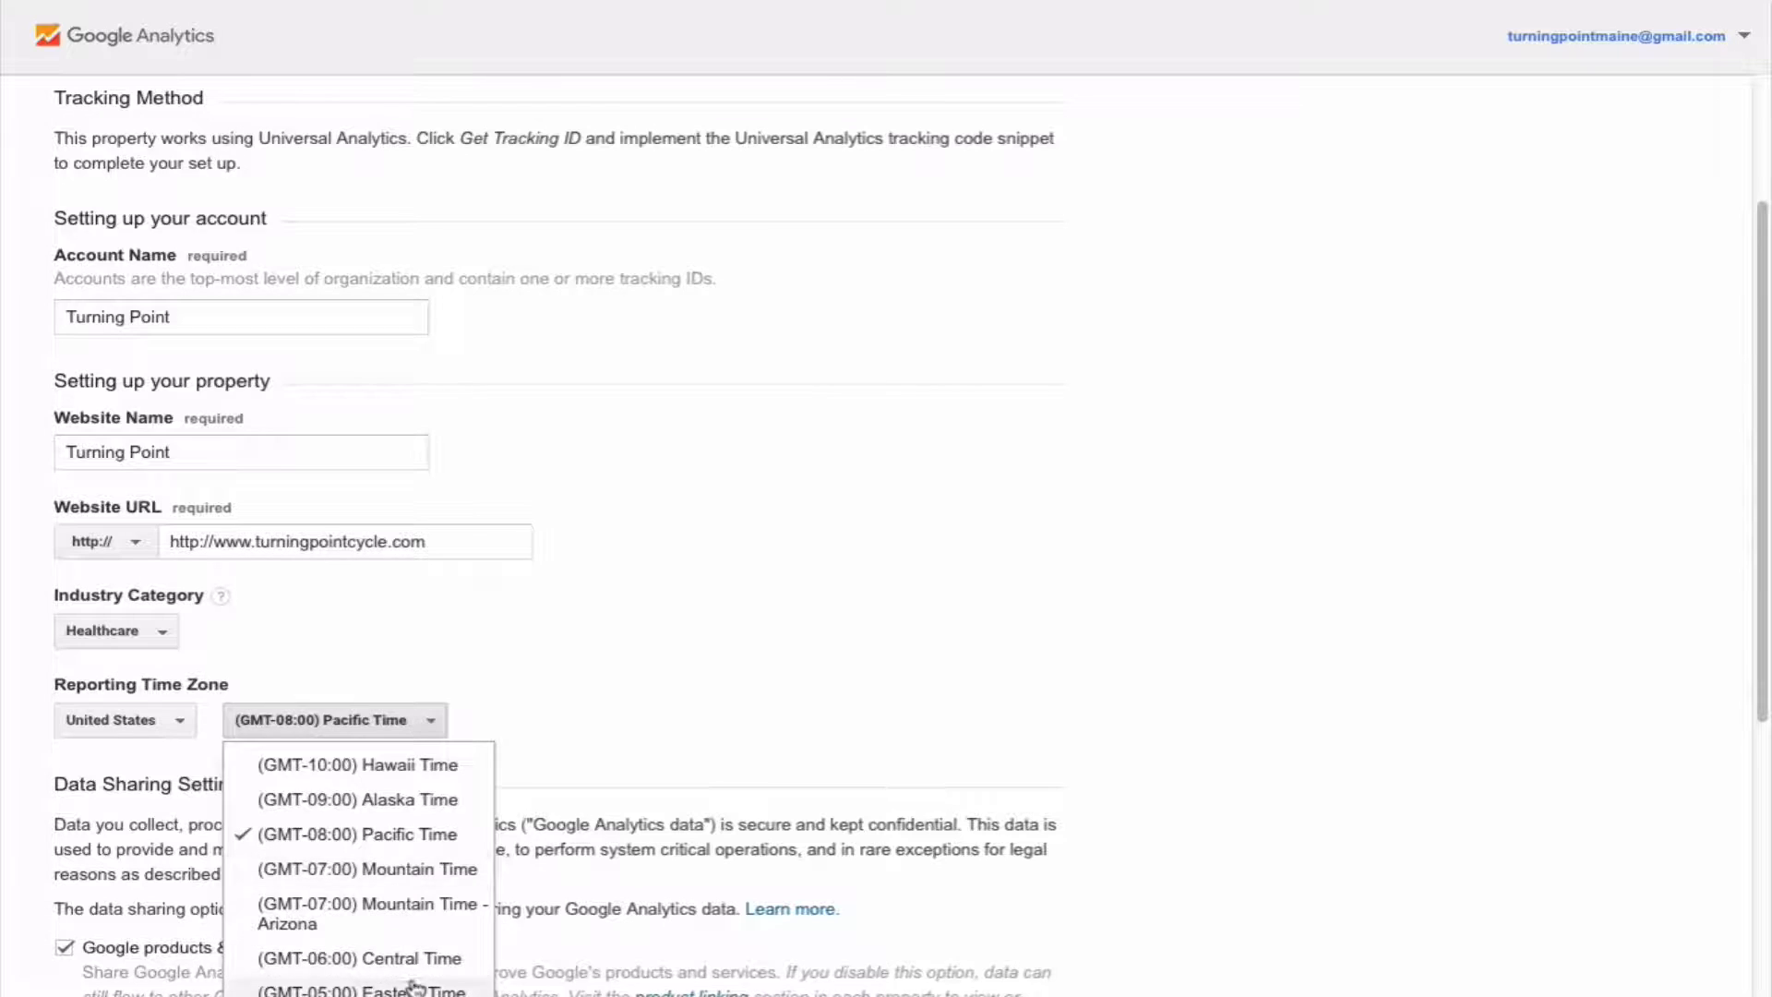
{"action": "left_click", "coordinate": [362, 990]}
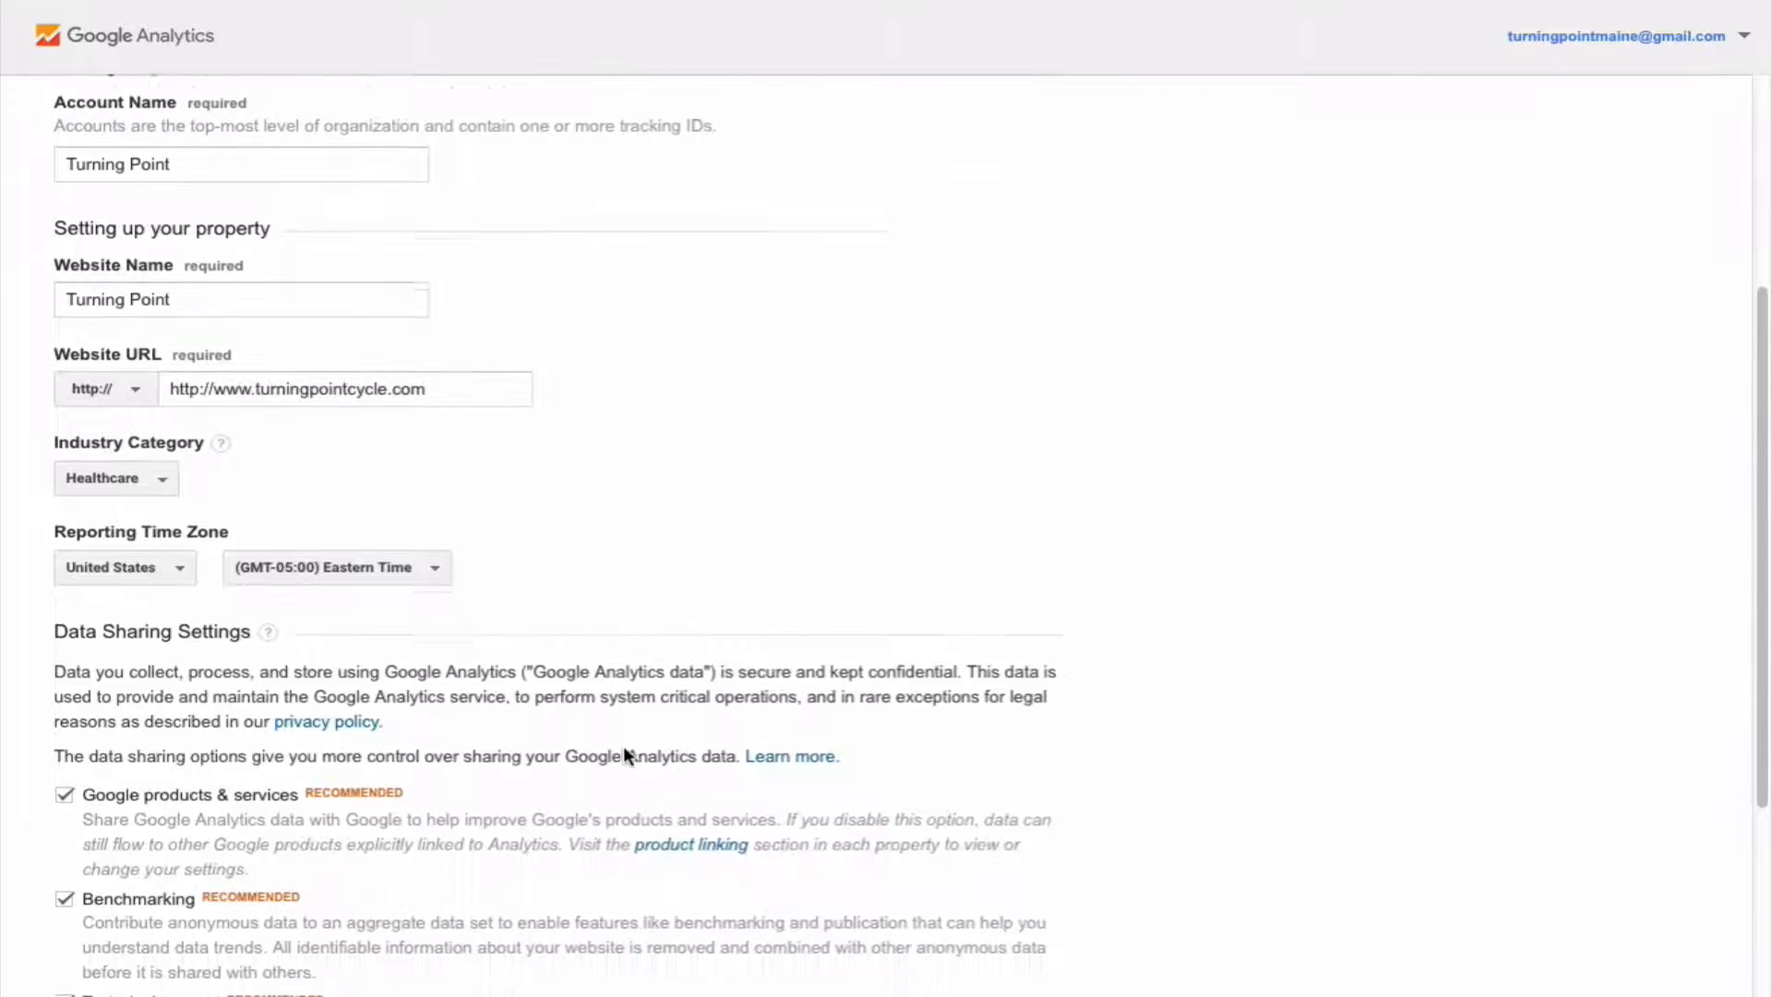
Step: Get the tracking ID and accept the Terms of Service, revealing UA-81477304-1 and its code
{"action": "scroll", "scroll_direction": "down", "scroll_amount": 3}
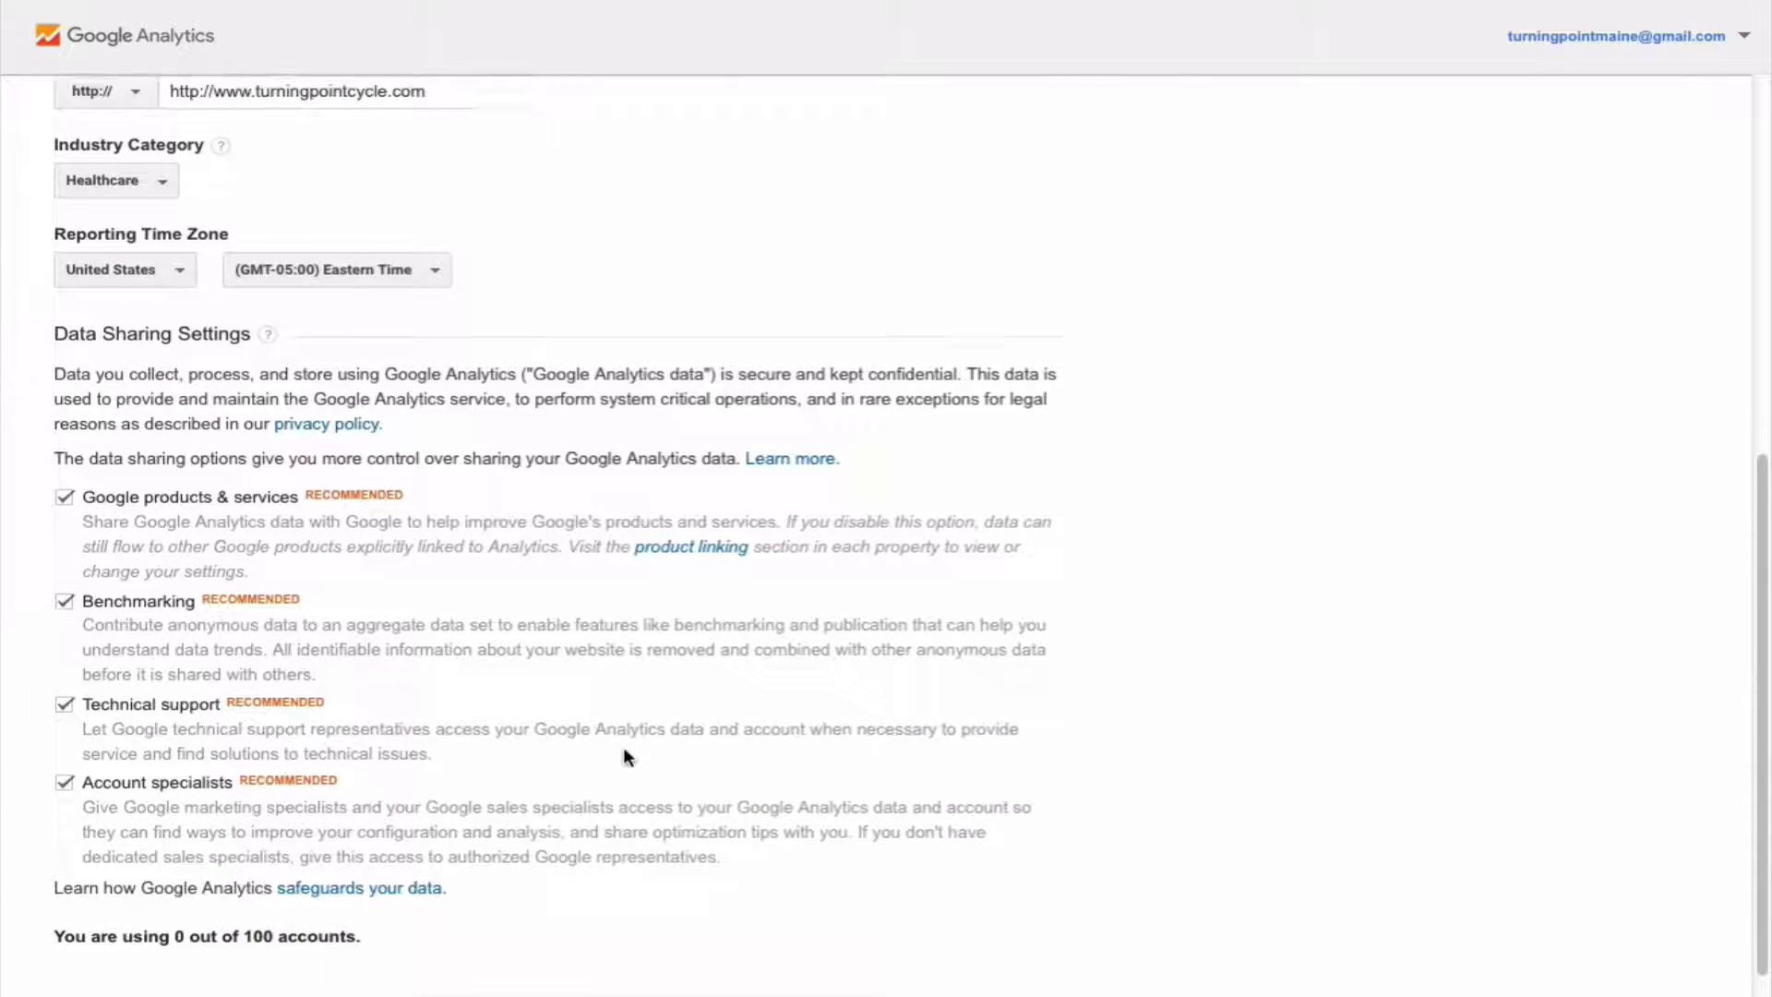
{"action": "scroll", "scroll_direction": "down", "scroll_amount": 3}
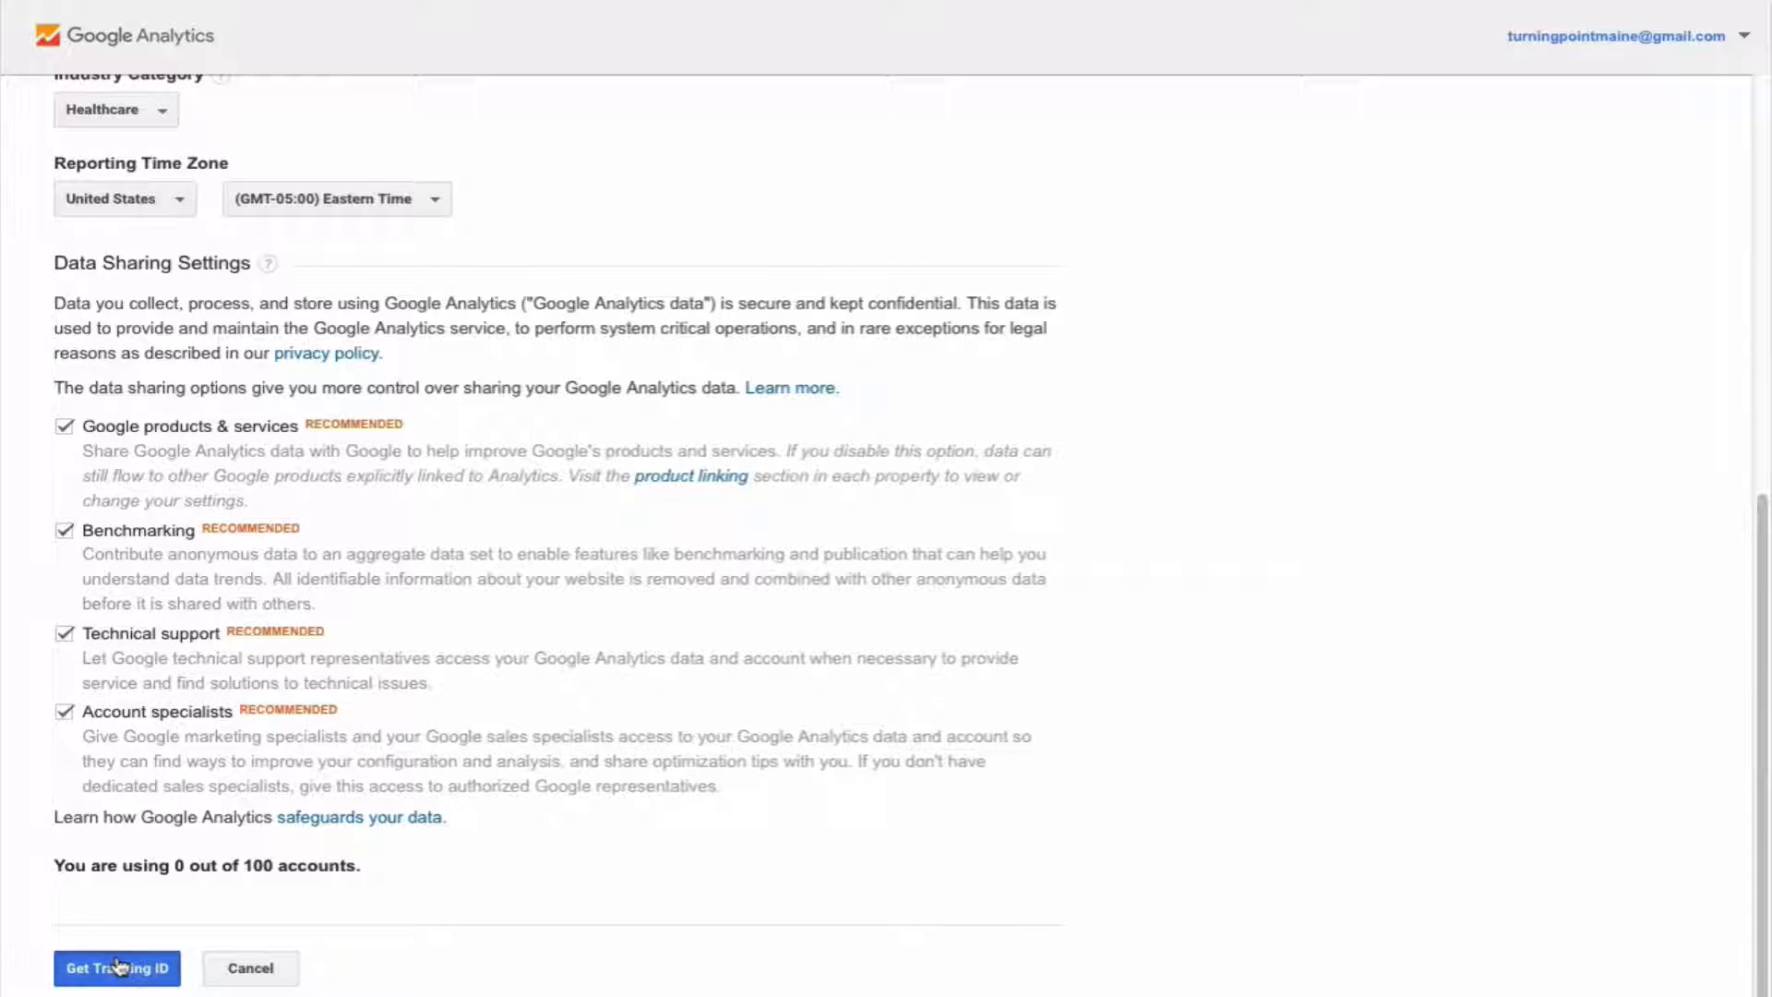
{"action": "left_click", "coordinate": [116, 968]}
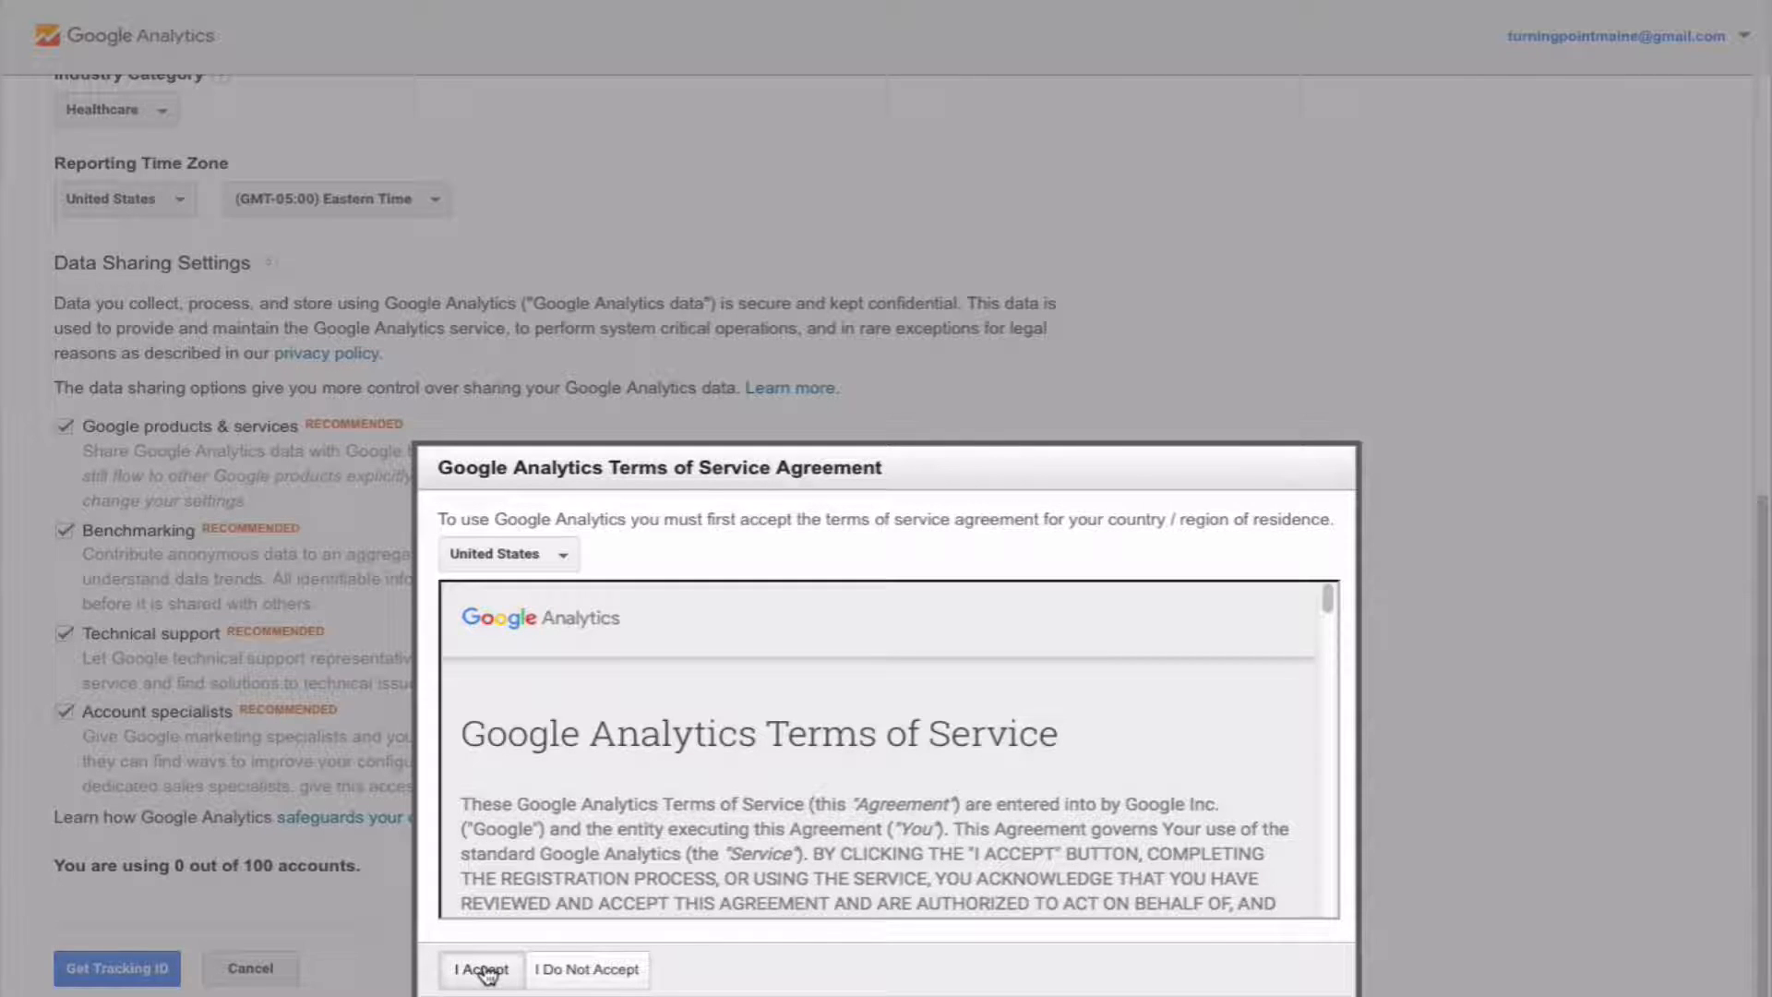
{"action": "left_click", "coordinate": [480, 969]}
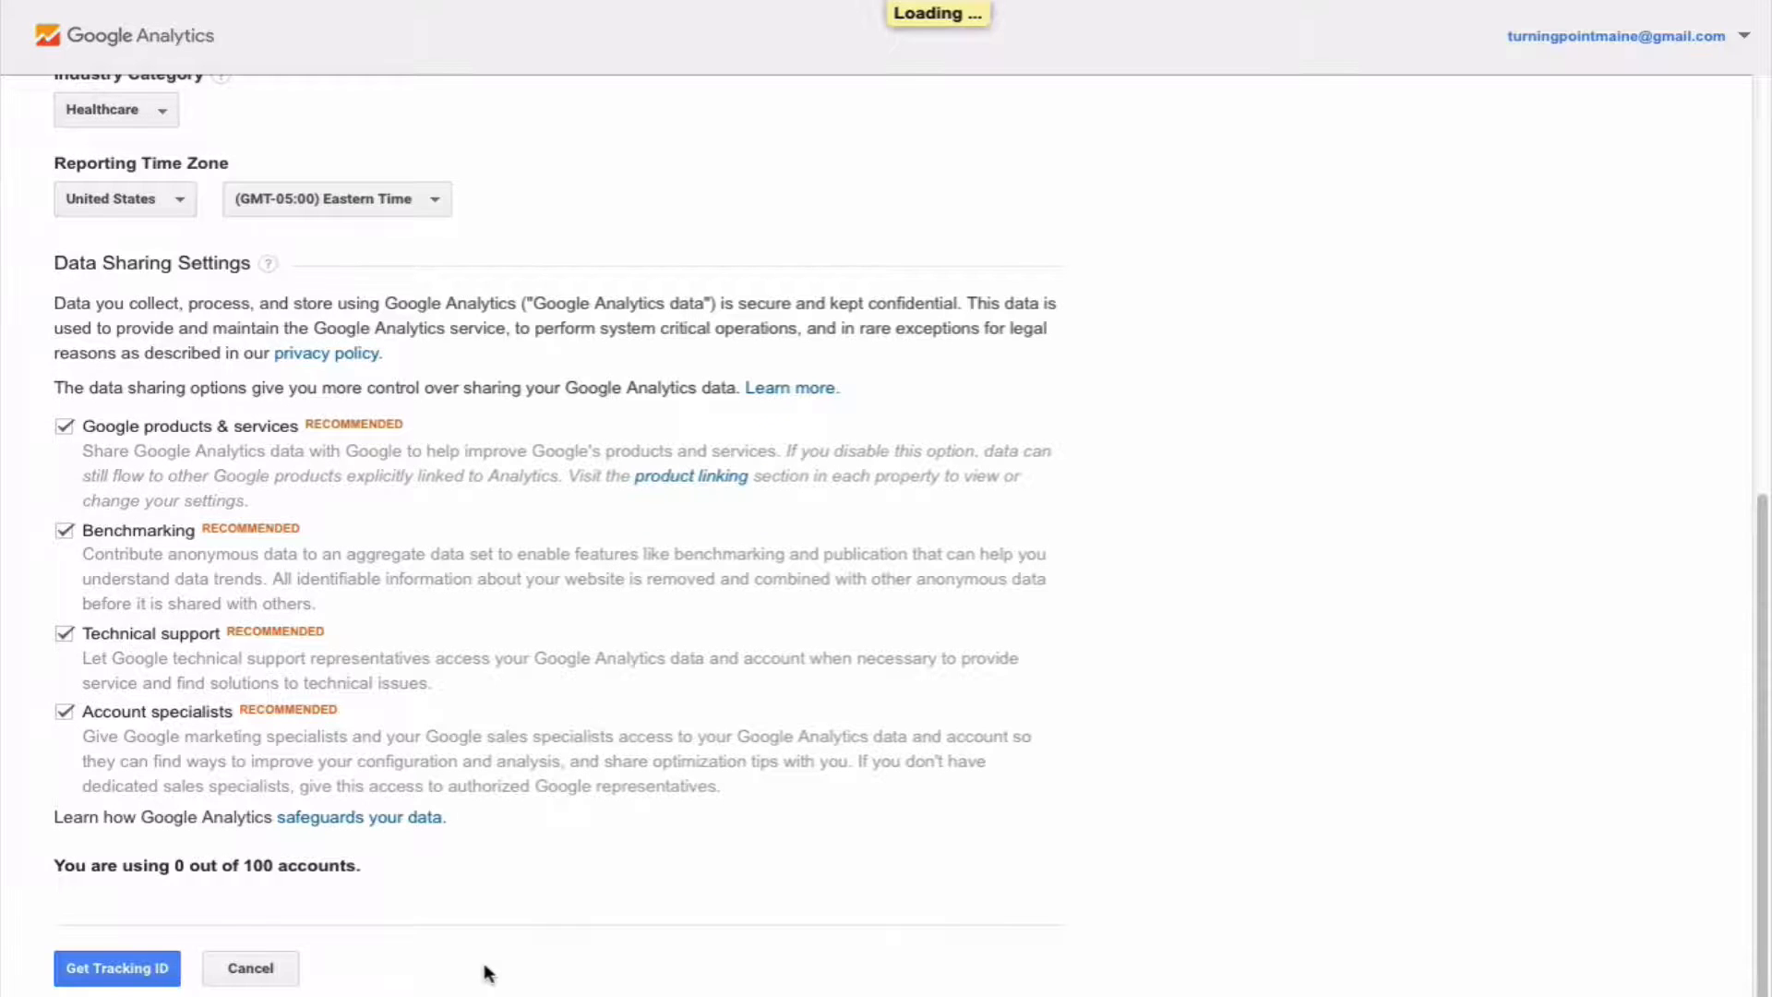
{"action": "left_click", "coordinate": [116, 967]}
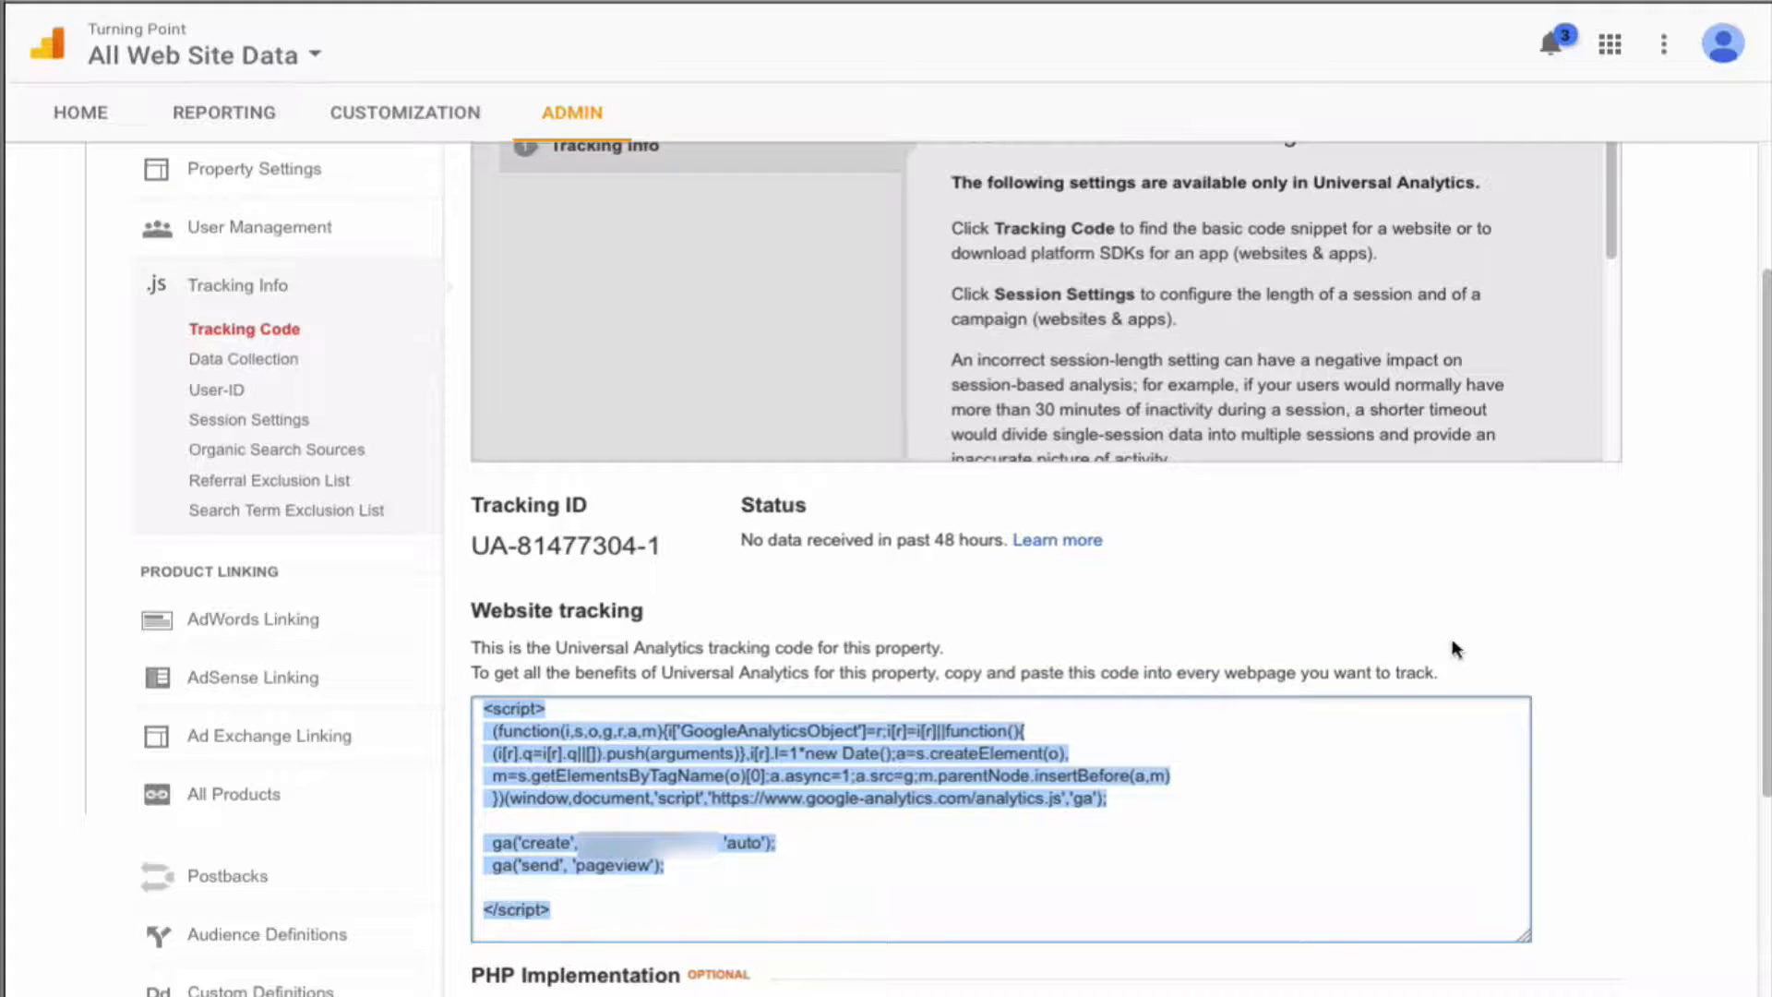